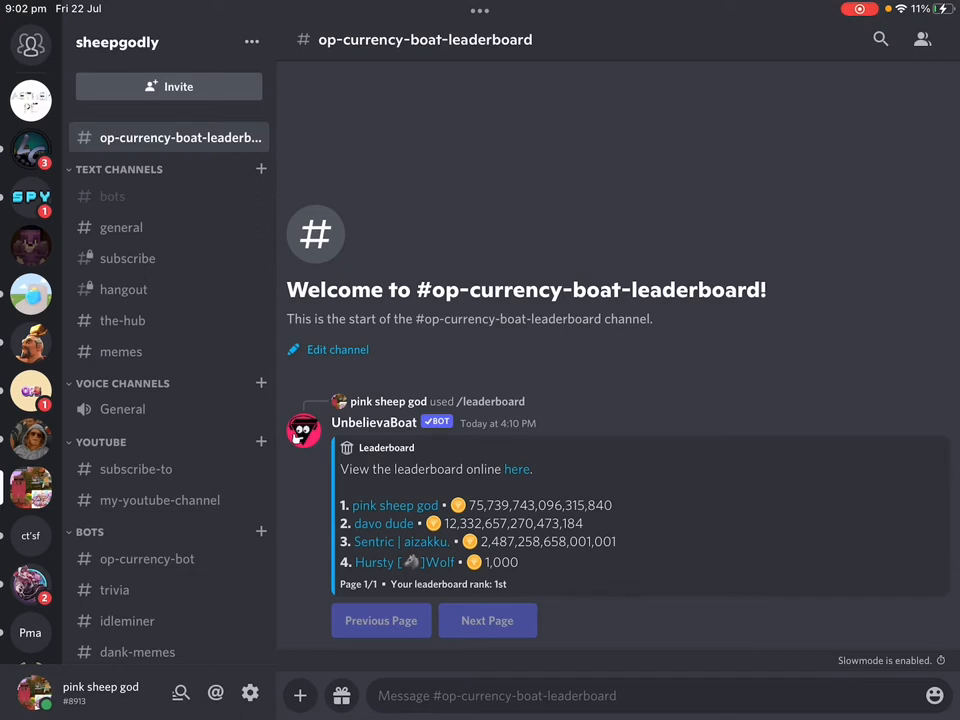
Switch to the #bots channel and begin a slash command in its message box
click(112, 196)
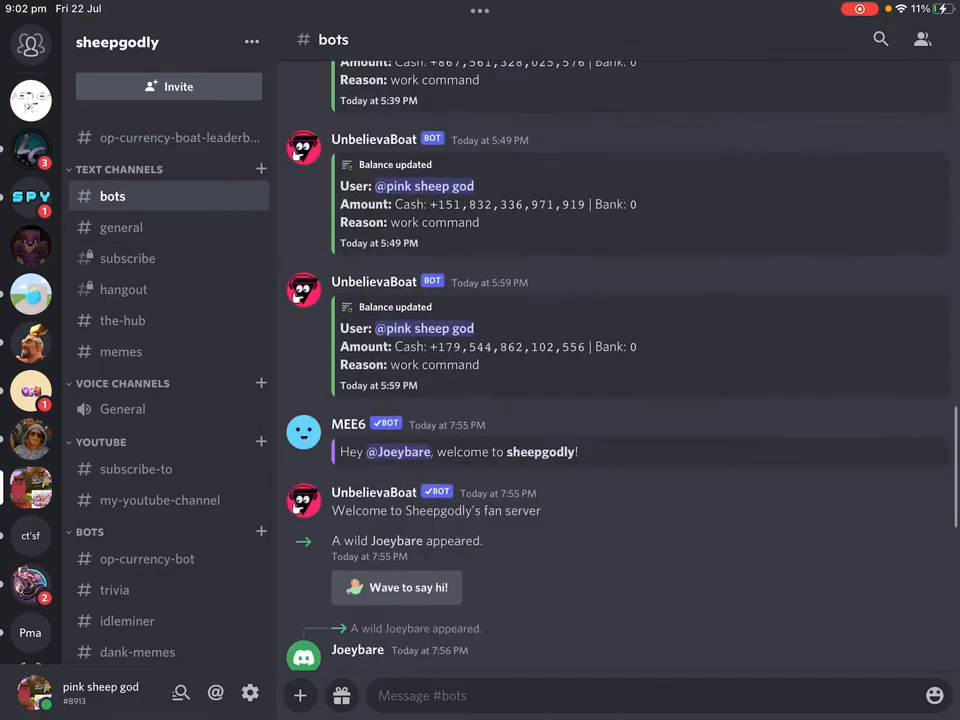
click(650, 696)
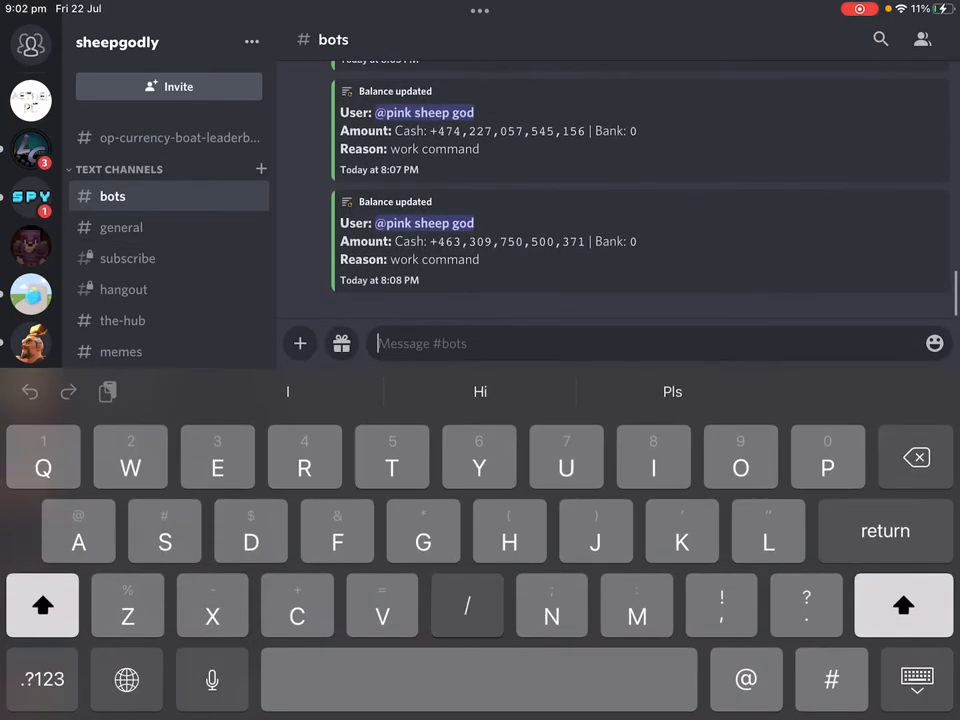
text(/)
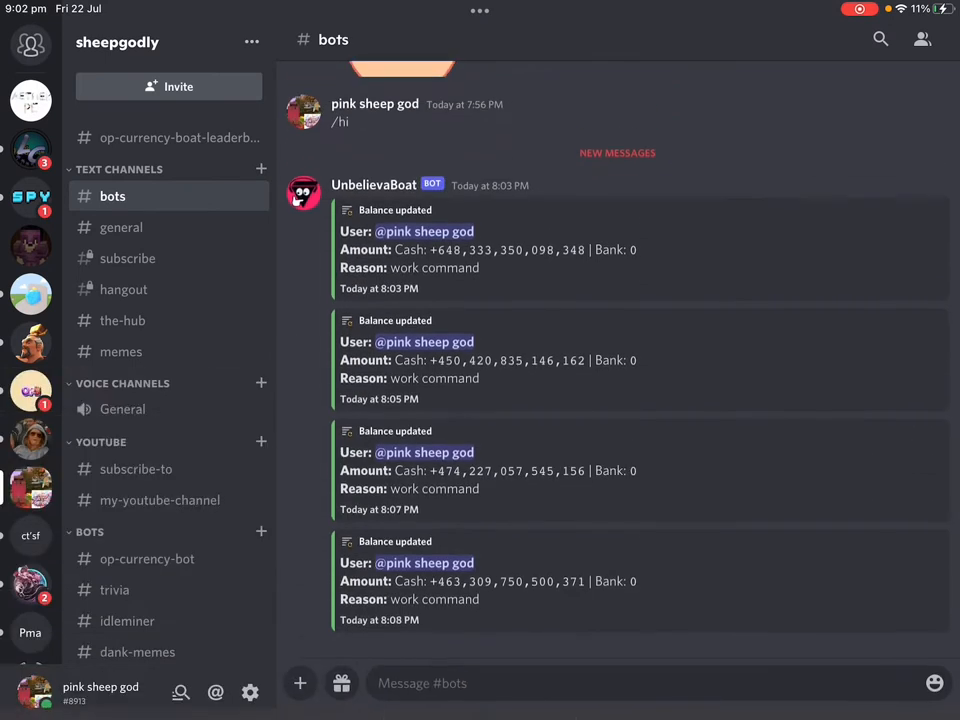
Peek at the General voice channel and return to #bots
click(122, 408)
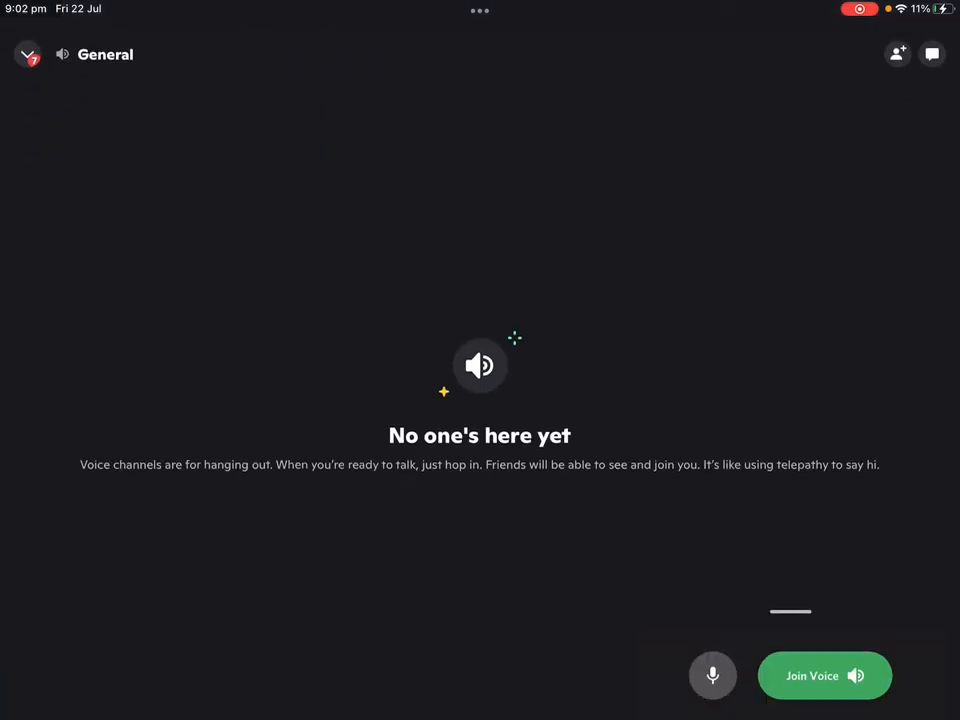
click(28, 54)
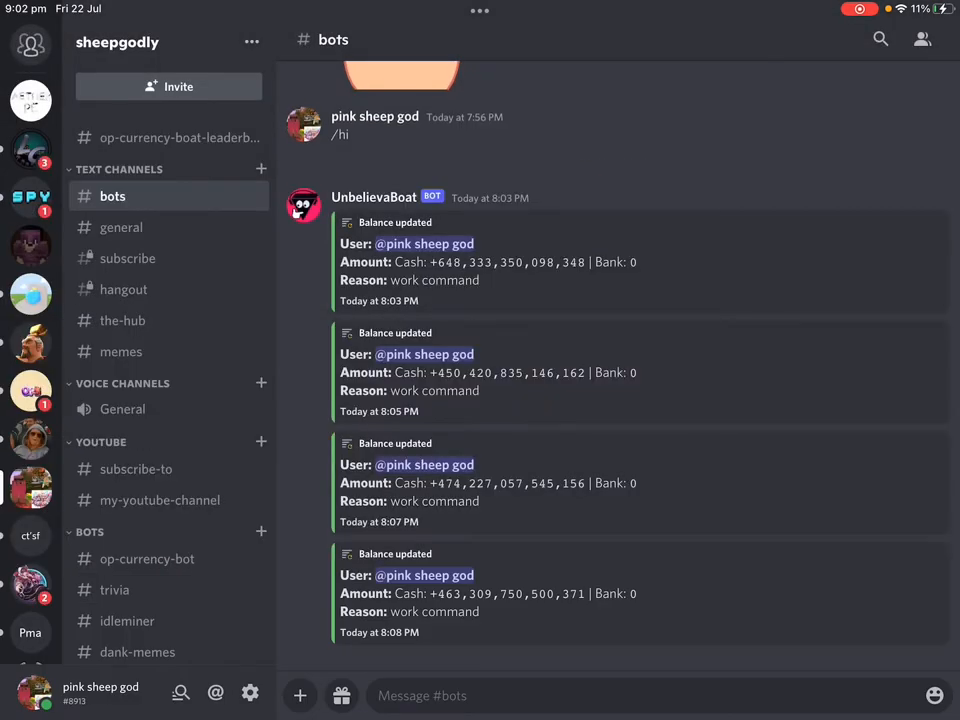
click(122, 408)
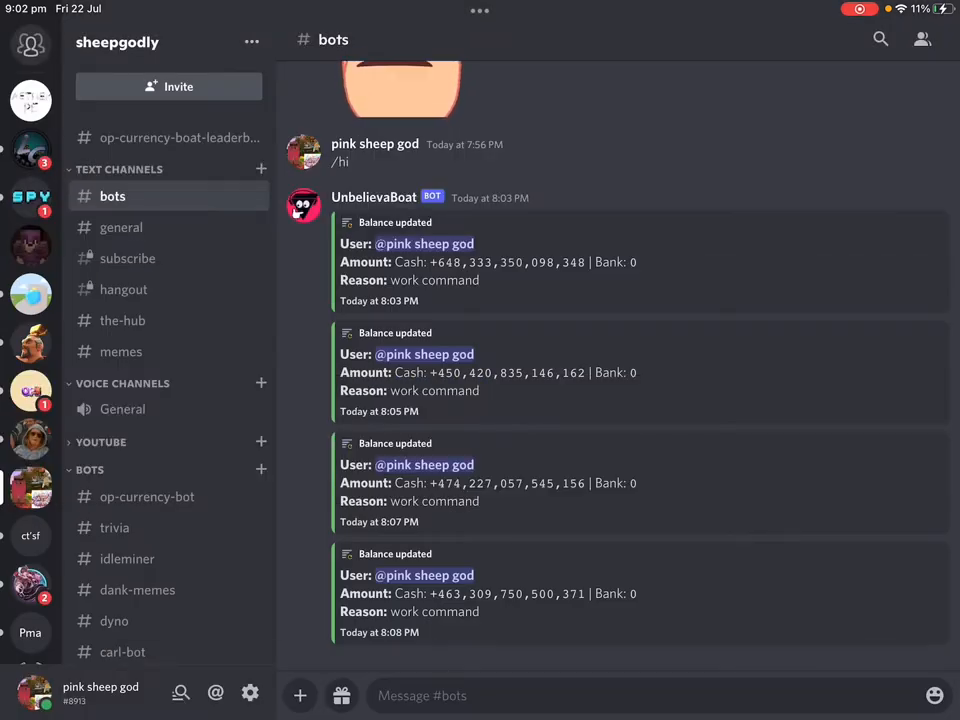
Browse Craig's slash commands in #bots with '/start', then switch to #the-hub
scroll(down, 3)
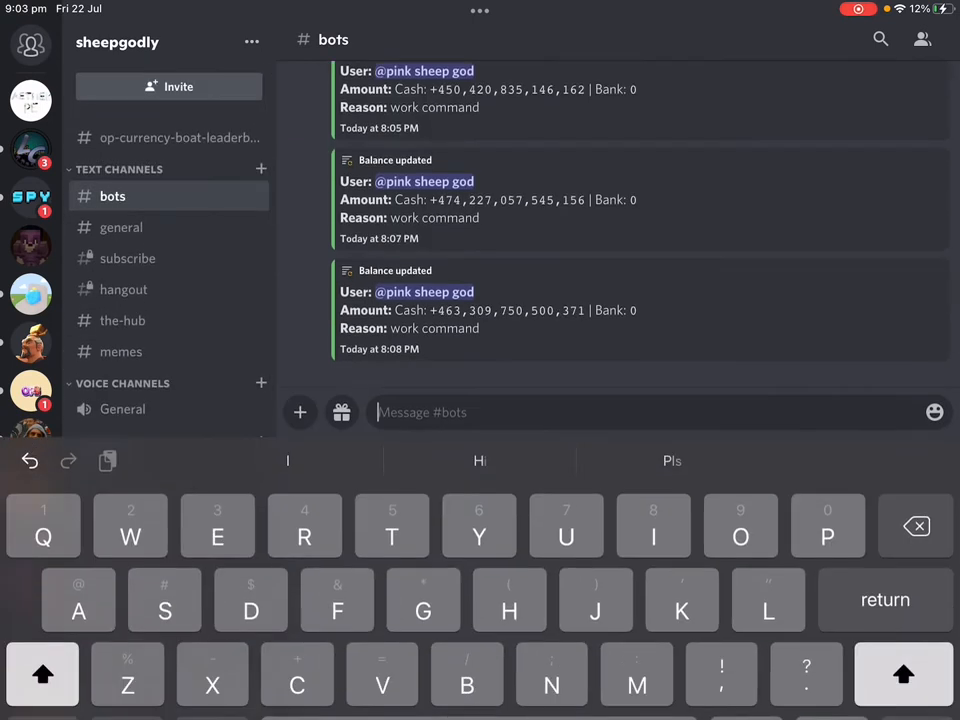
text(/)
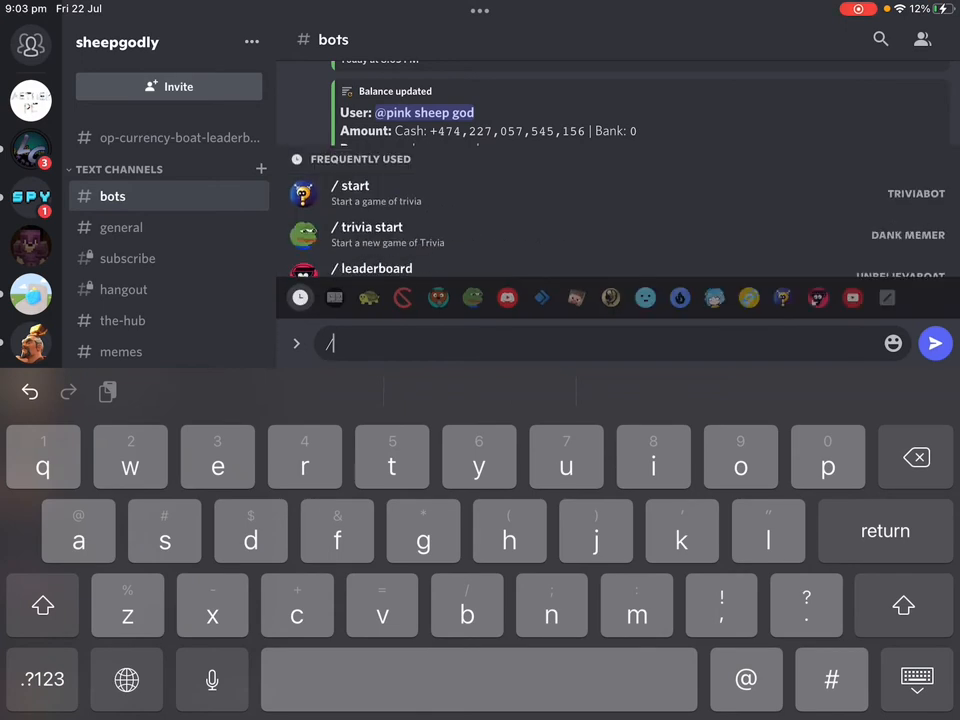
text(start)
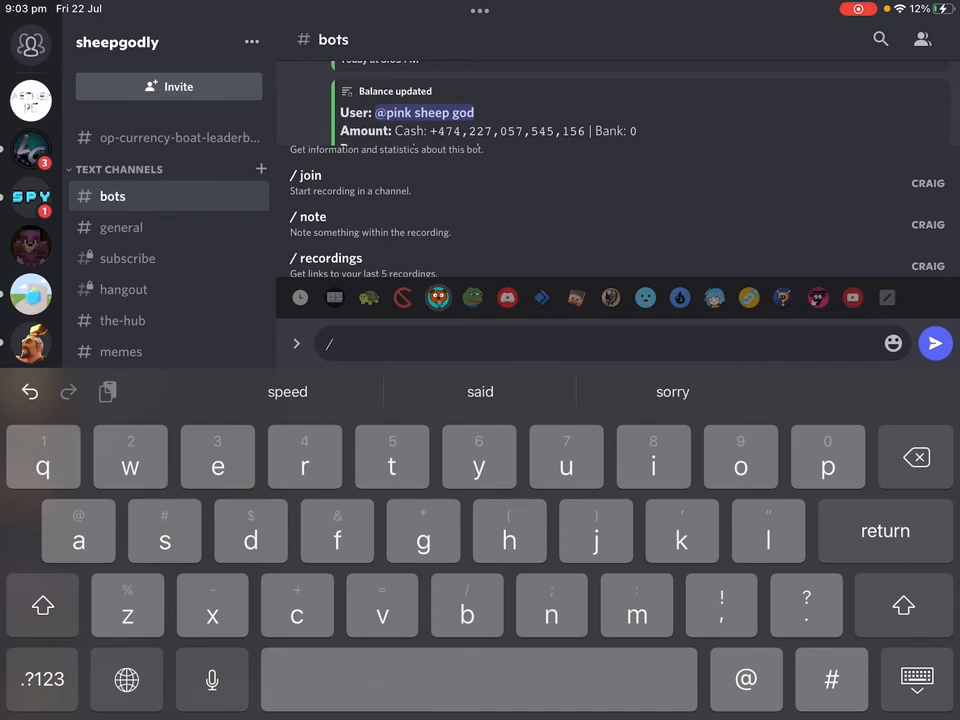
click(122, 320)
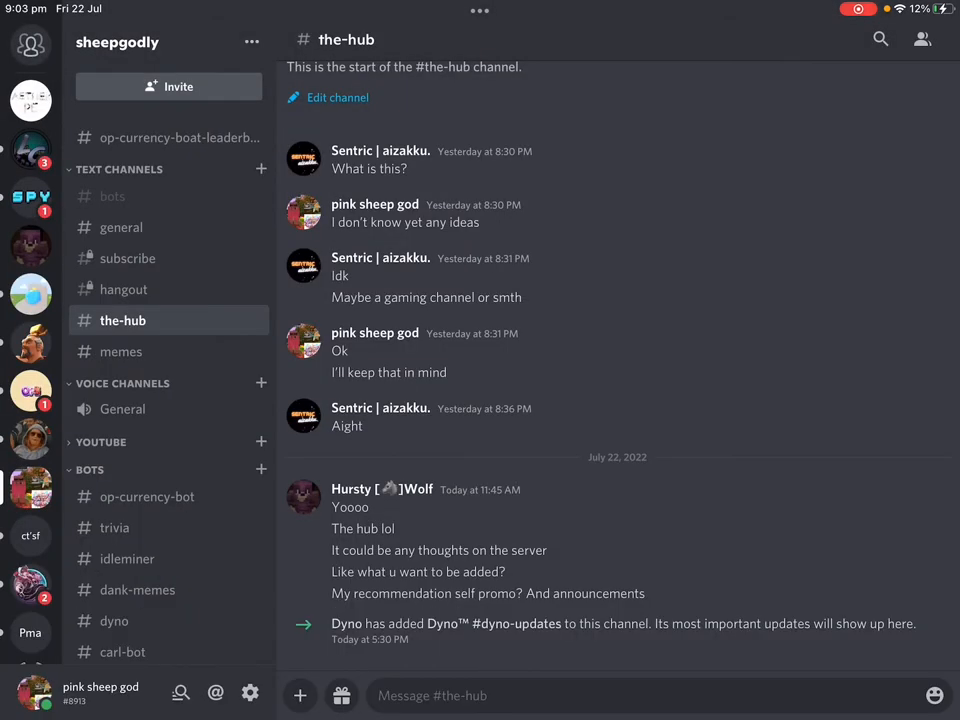
Scroll the Dyno dashboard's Server Listing page for sheepgodly in Safari
key(home)
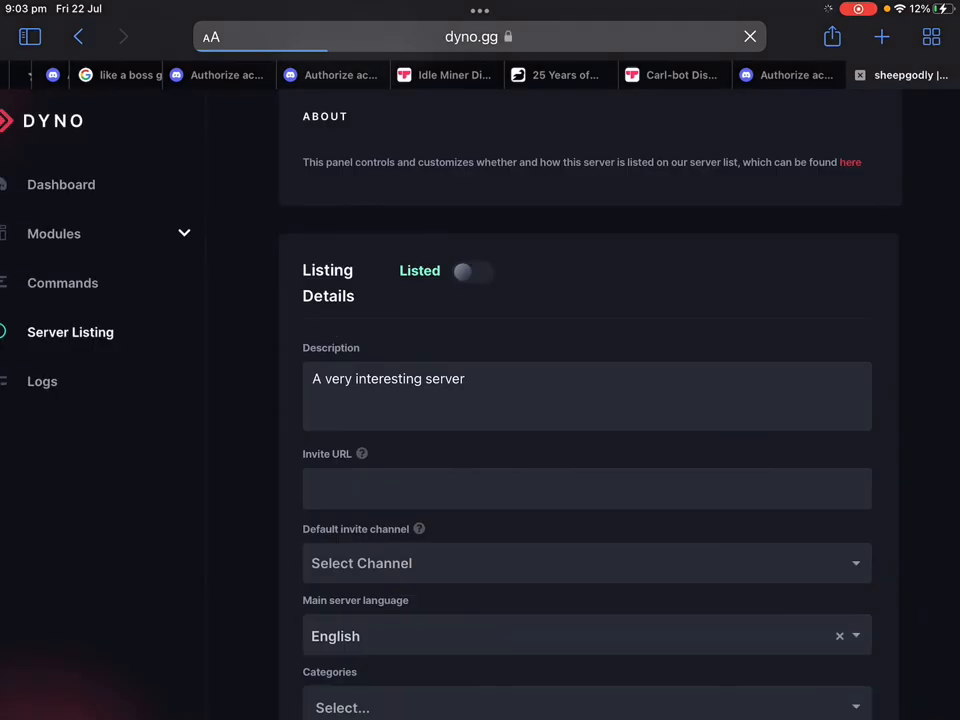
scroll(up, 3)
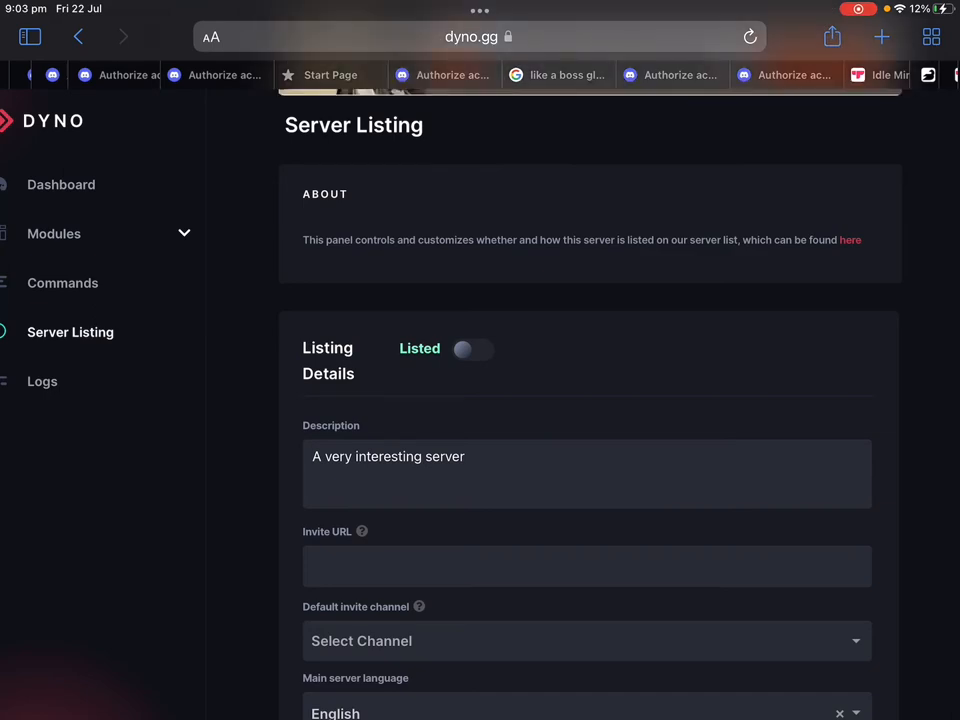
scroll(up, 3)
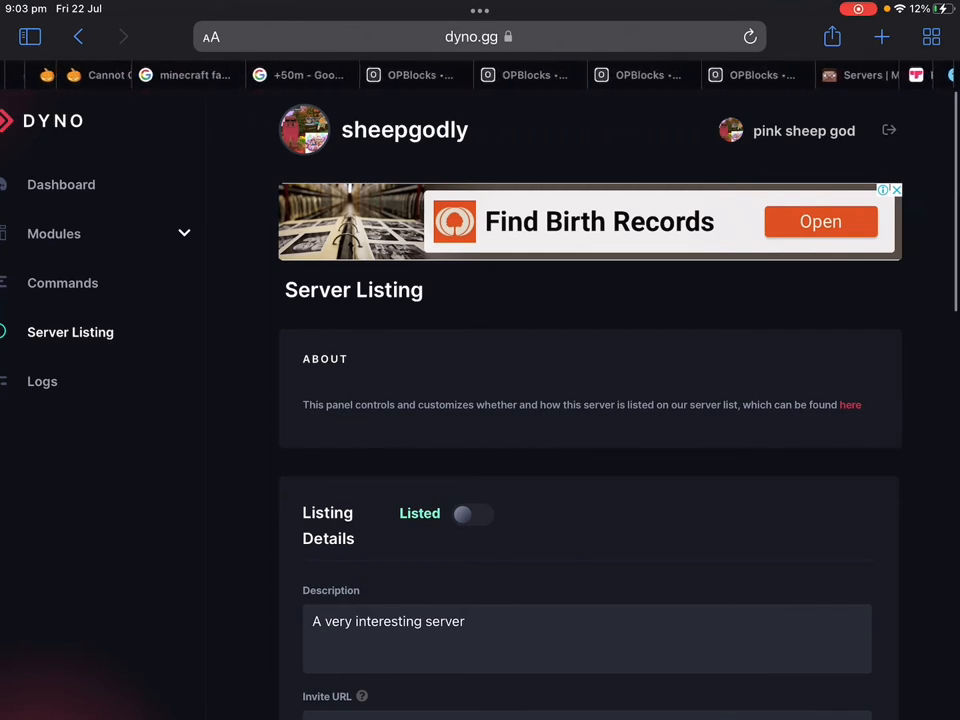
scroll(right, 3)
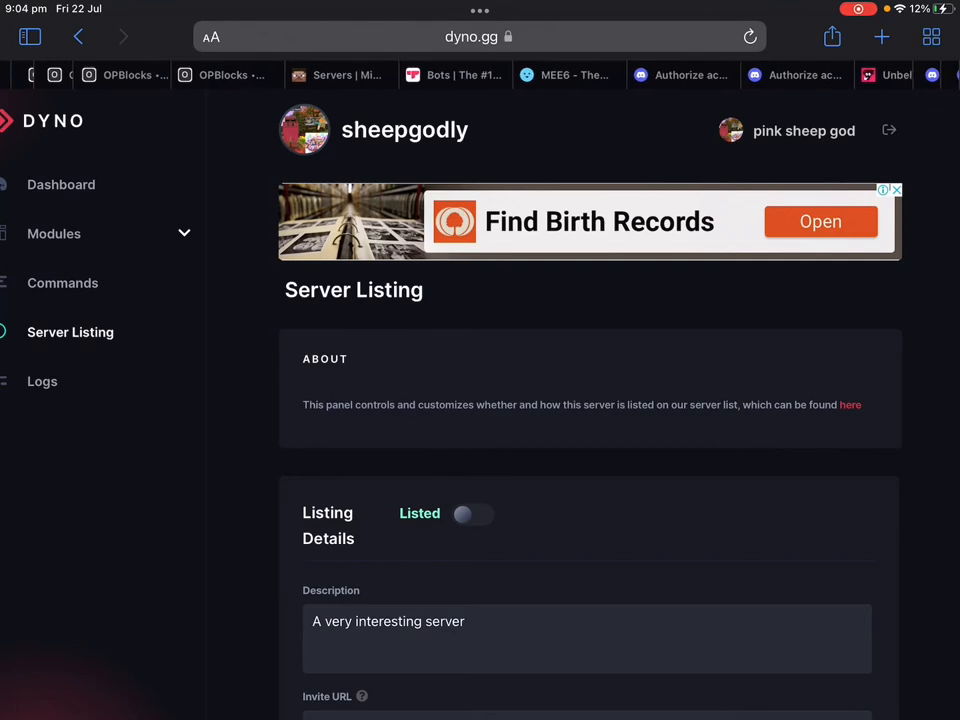
Search Google for 'craig bot' from Safari's address bar
click(472, 36)
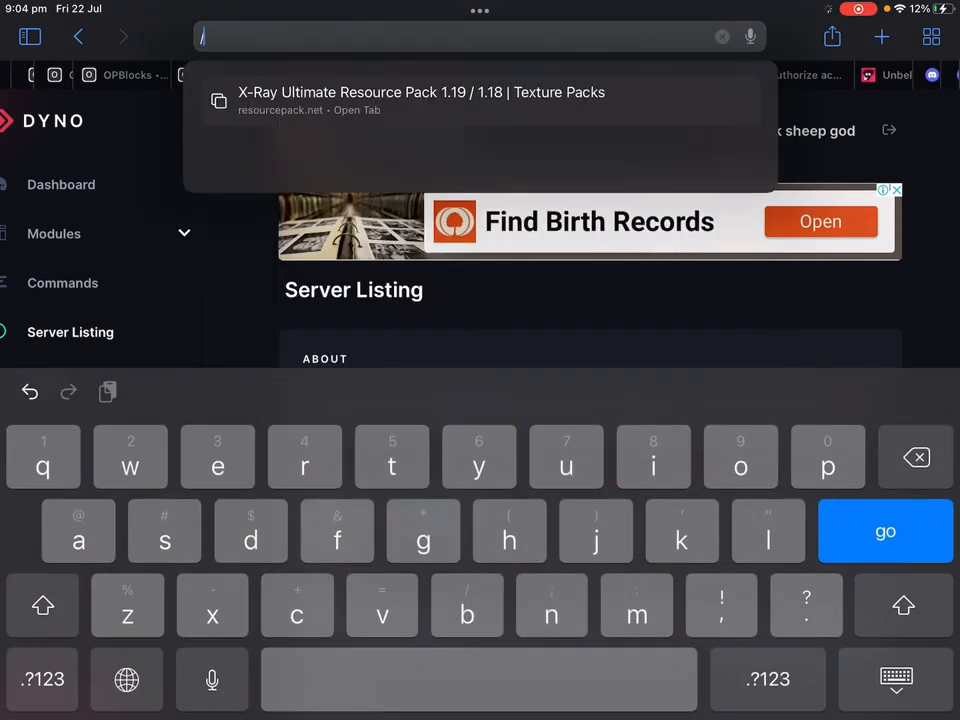
text(cr)
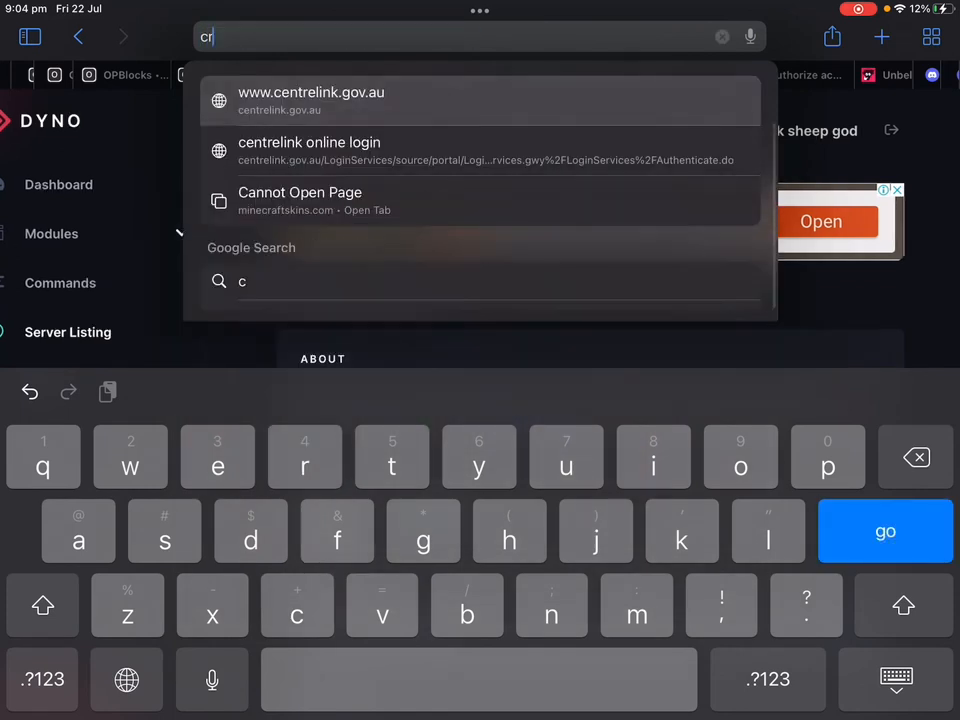
text(aig)
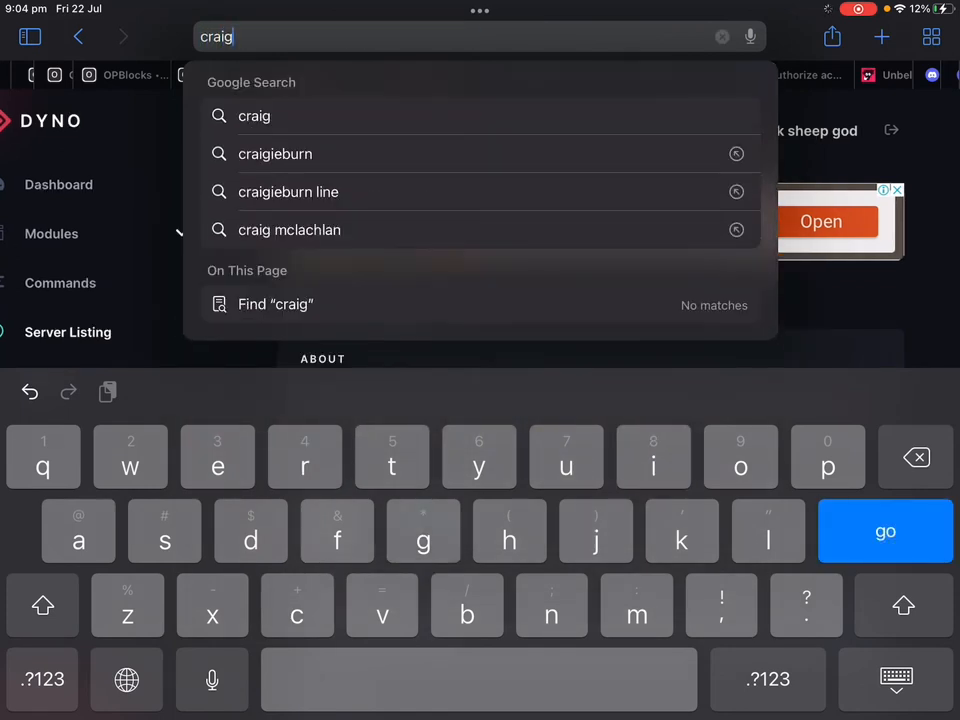
text(bot)
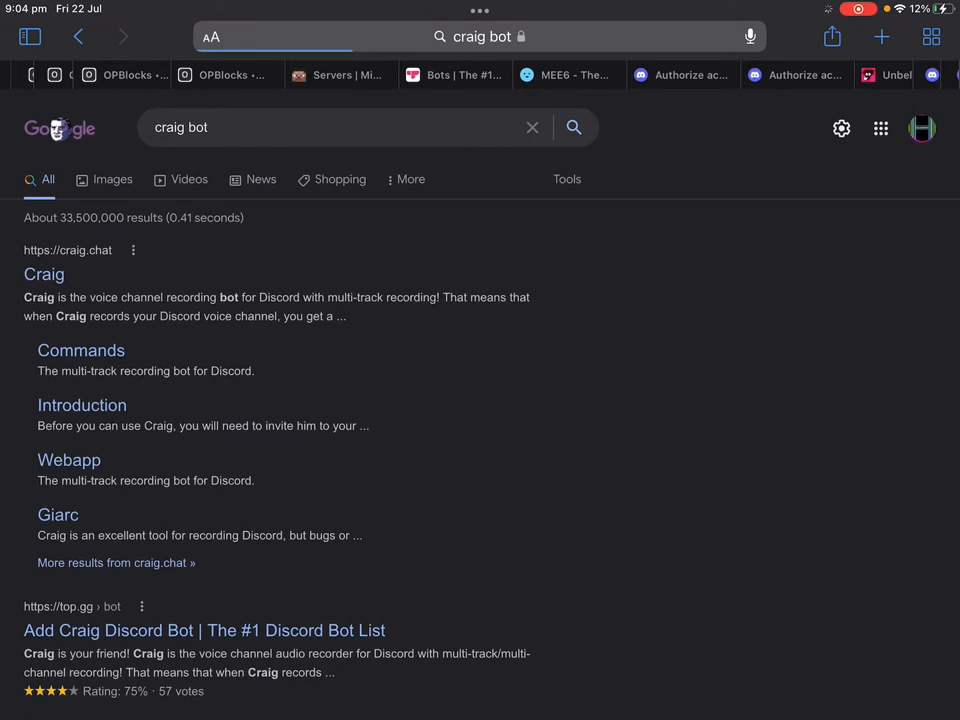
Open the craig.chat result and skim the top of its homepage
click(44, 274)
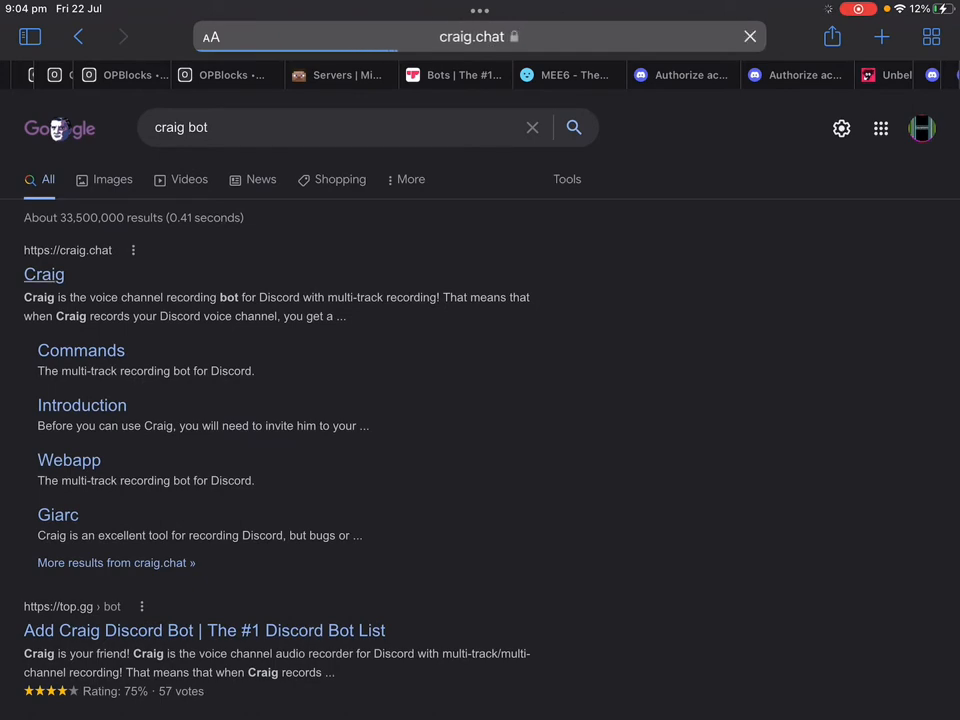
click(44, 274)
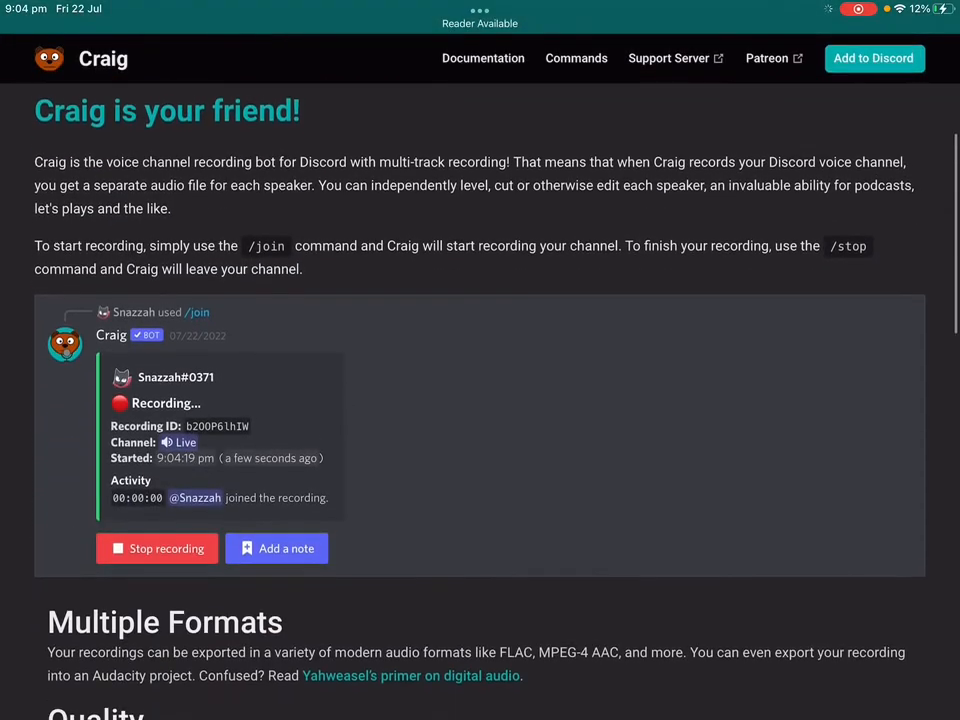
scroll(down, 3)
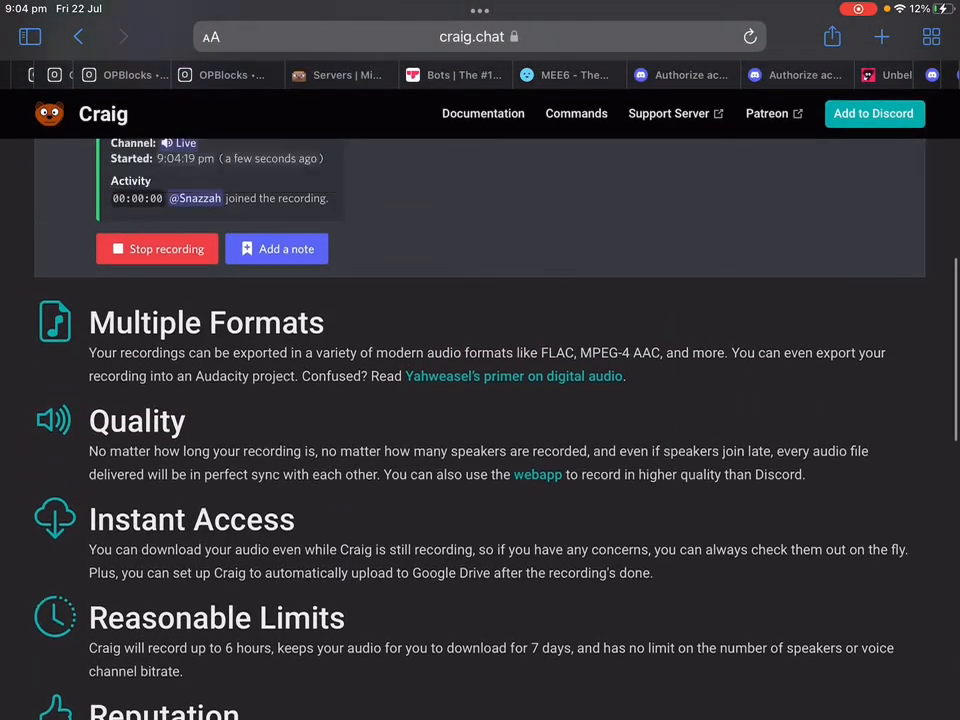
scroll(up, 3)
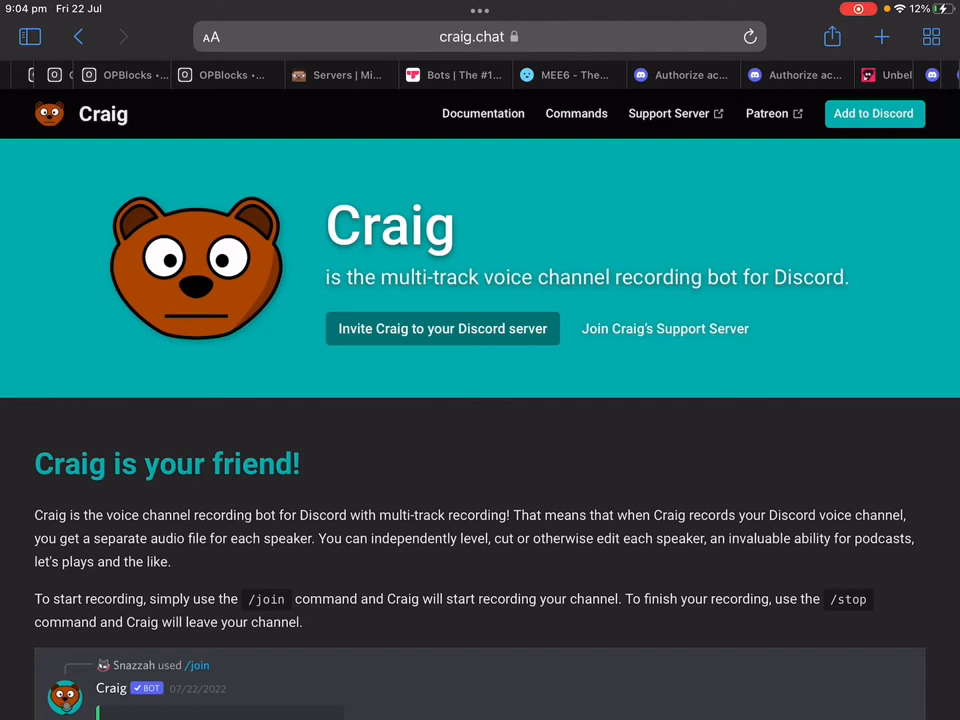
Scroll the craig.chat homepage to the 'Invite Craig to your Discord server' option
scroll(down, 3)
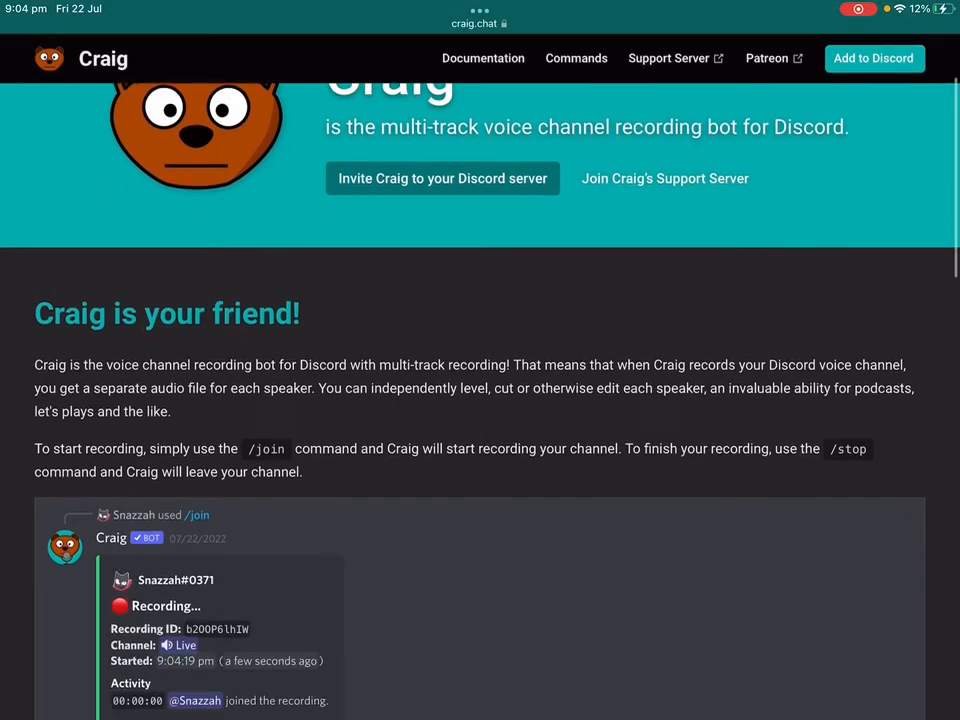
scroll(down, 3)
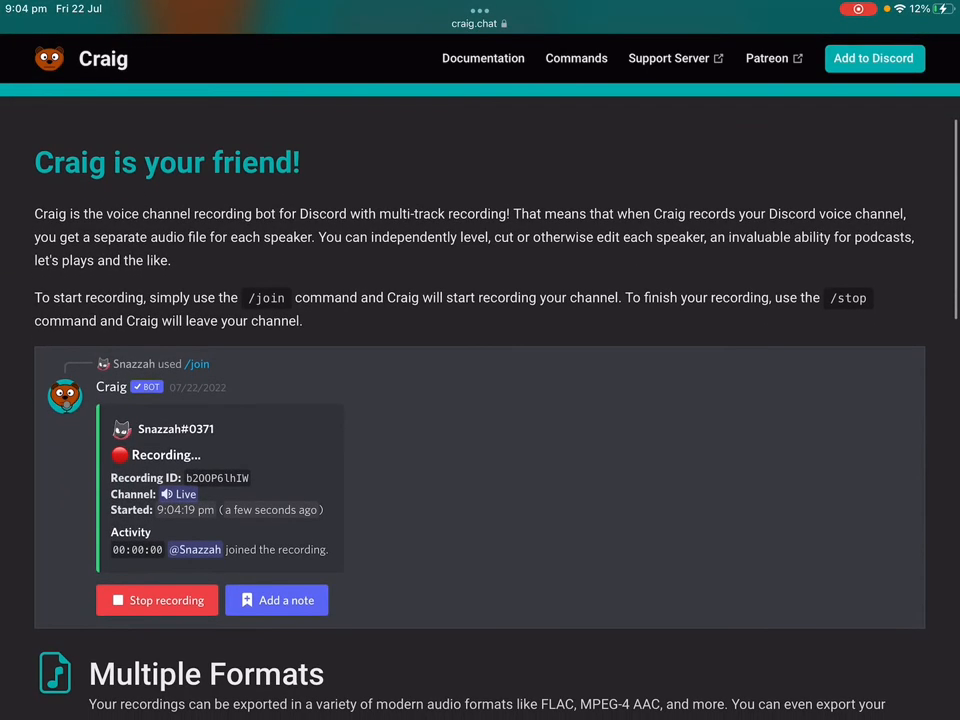
scroll(down, 3)
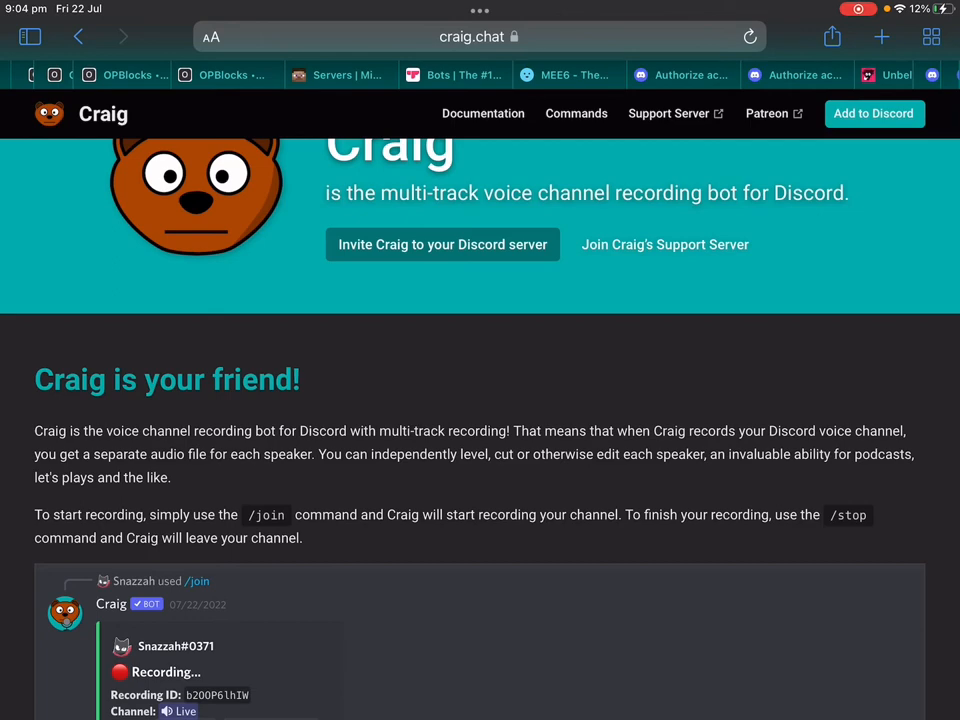
scroll(up, 3)
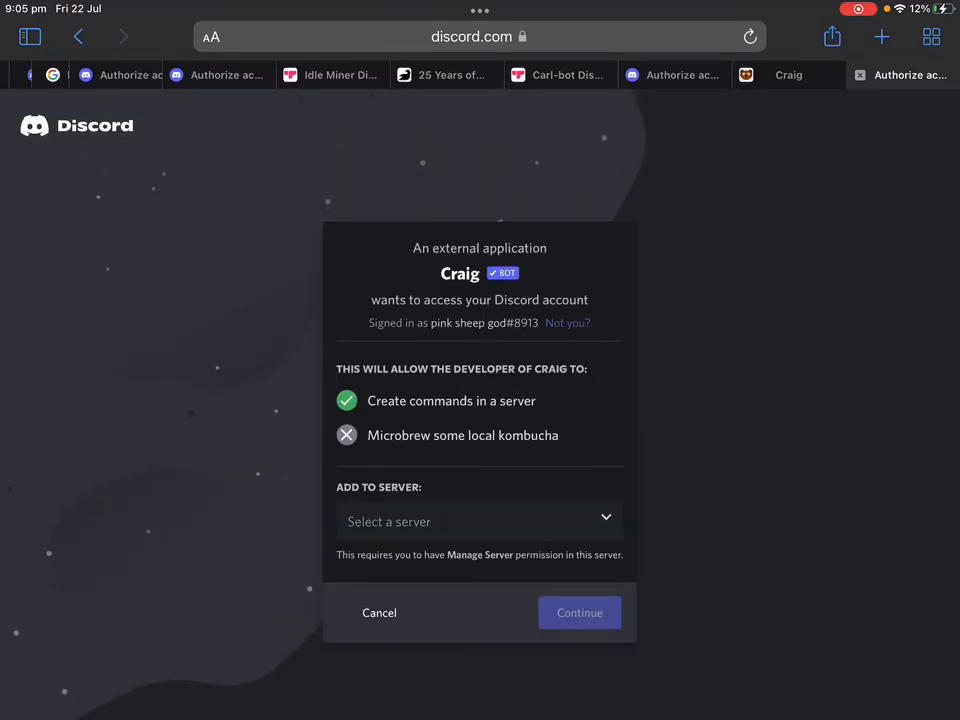
Add Craig to the sheepgodly server and authorize its listed permissions
click(480, 520)
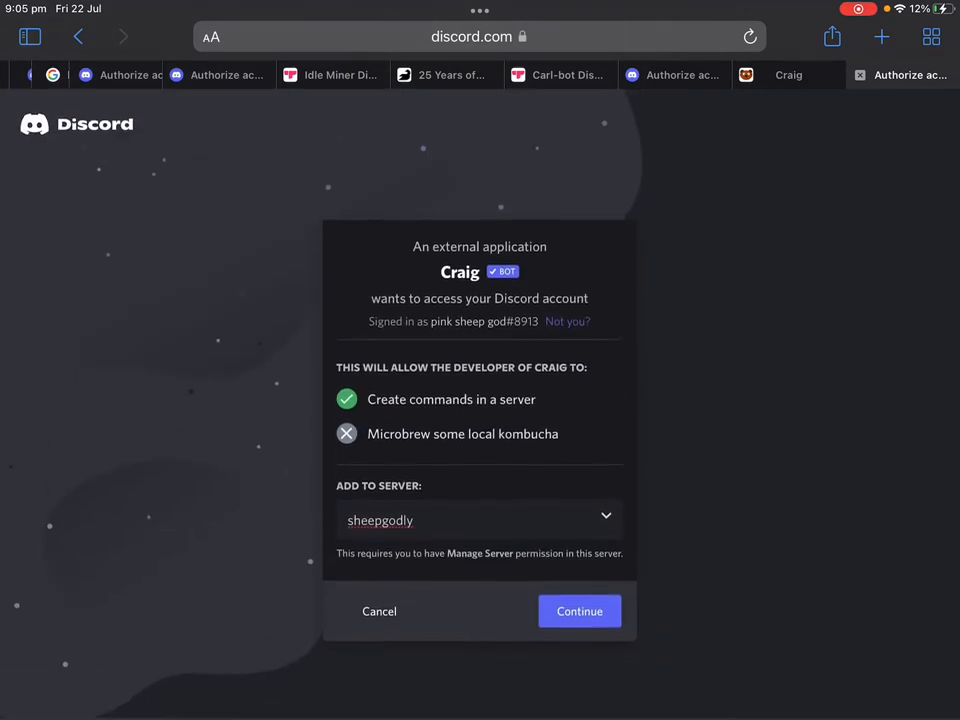
click(580, 612)
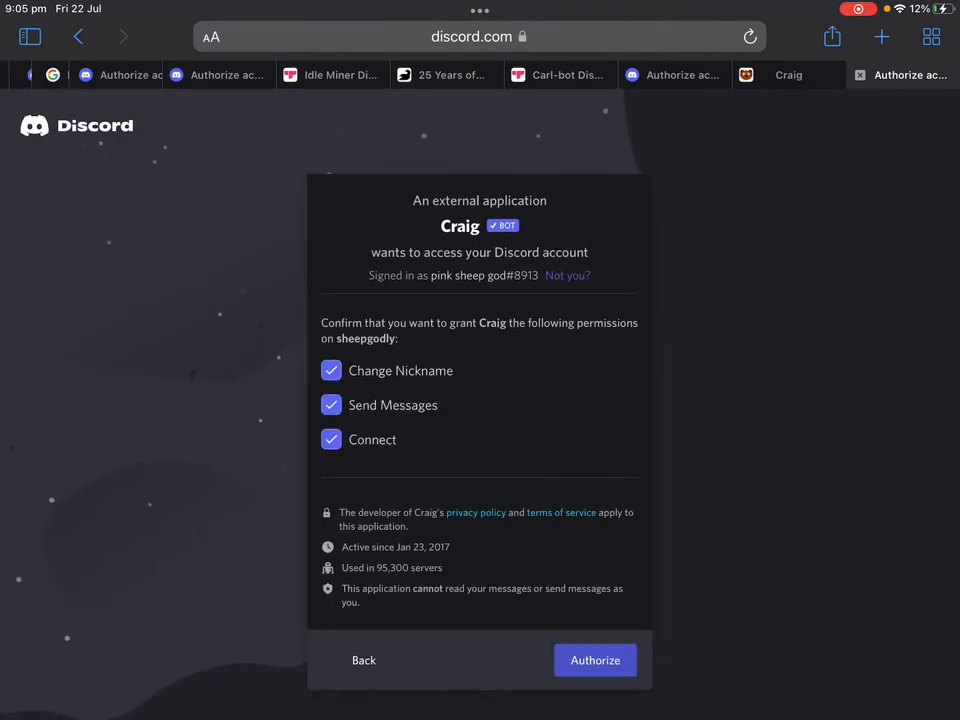
click(596, 660)
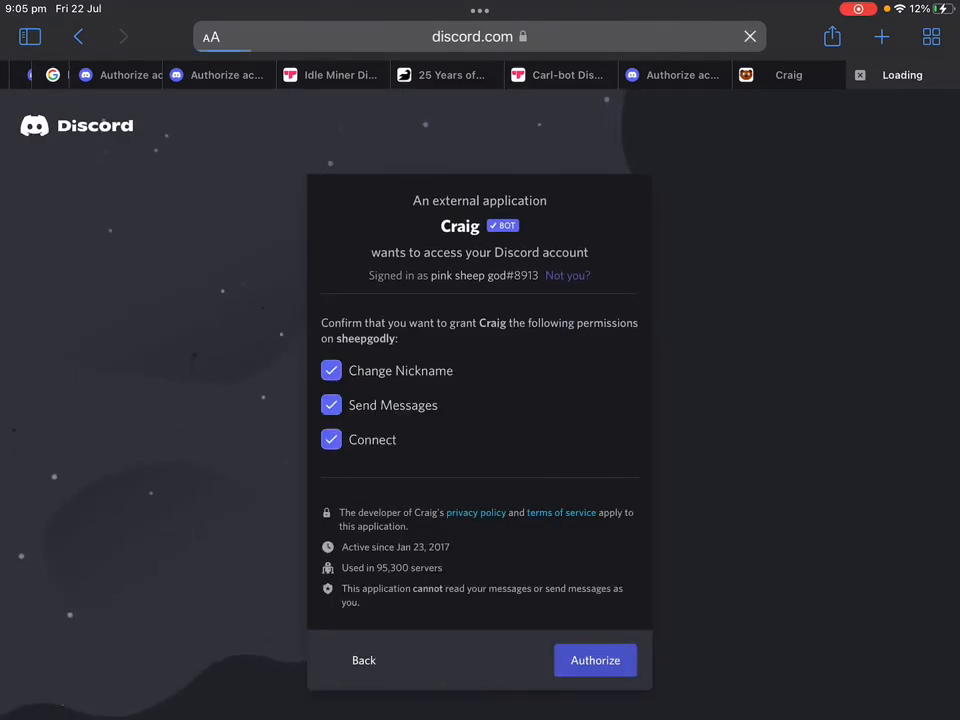
click(596, 660)
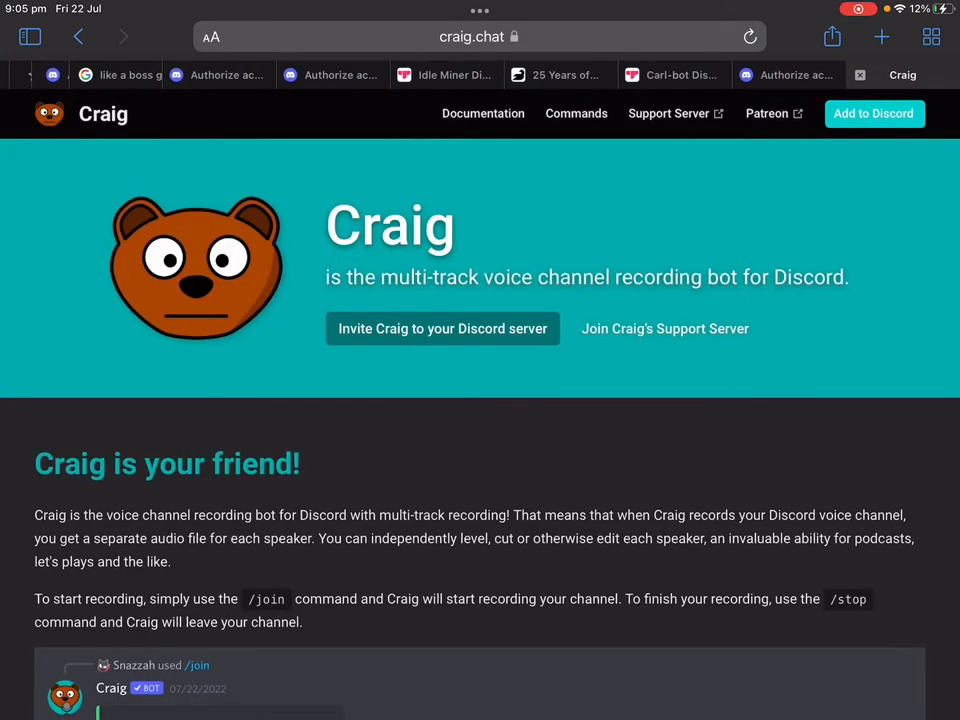
Read through craig.chat's features and recording-download examples
scroll(down, 3)
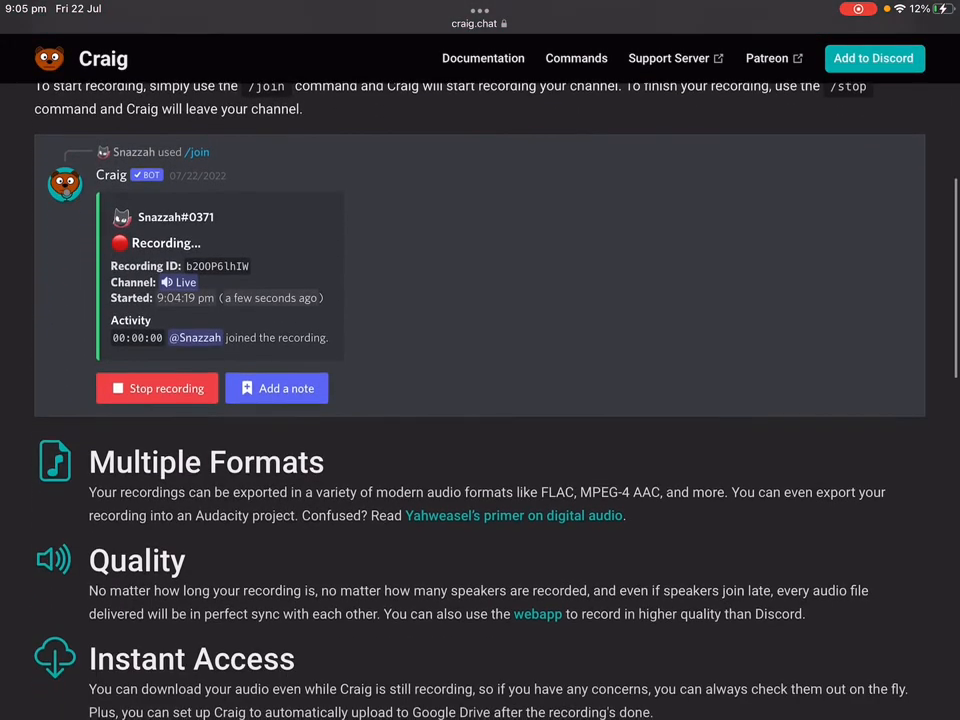
scroll(up, 3)
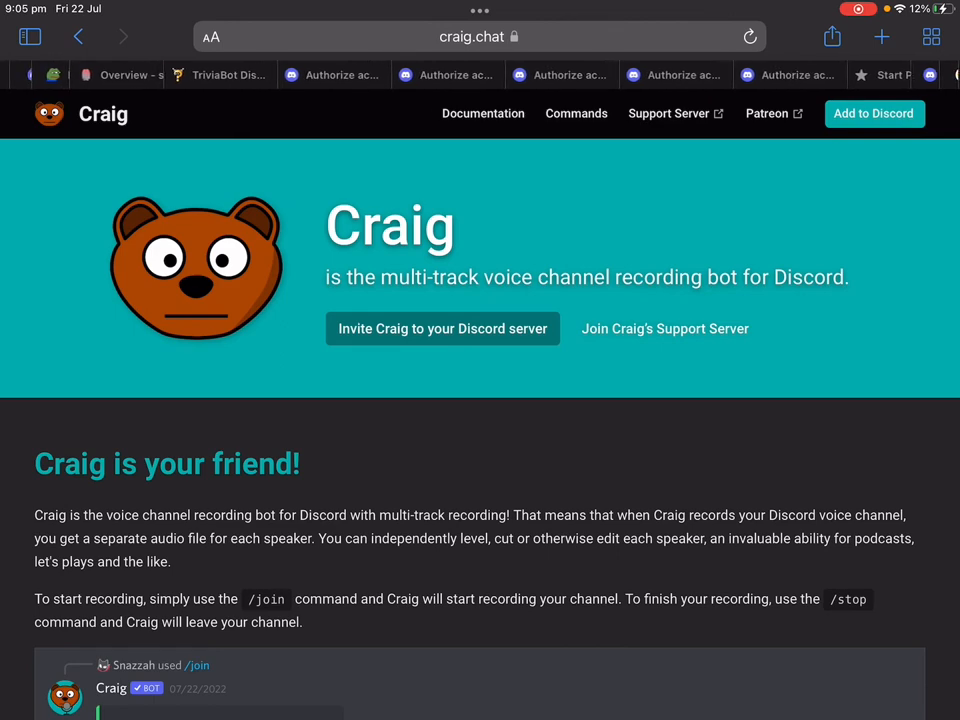
scroll(down, 3)
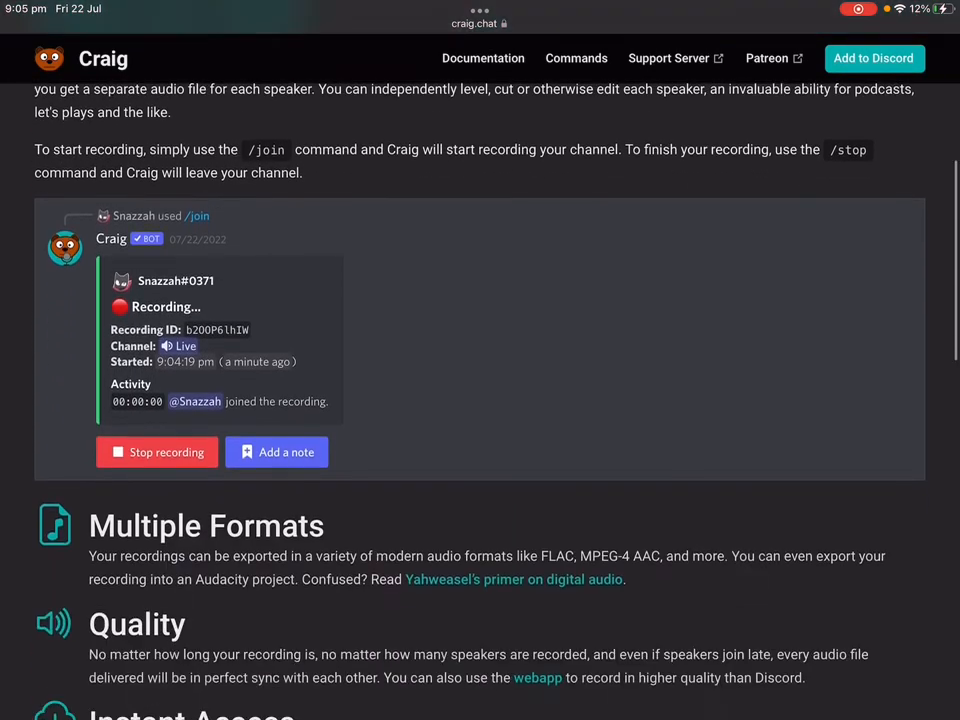
scroll(down, 3)
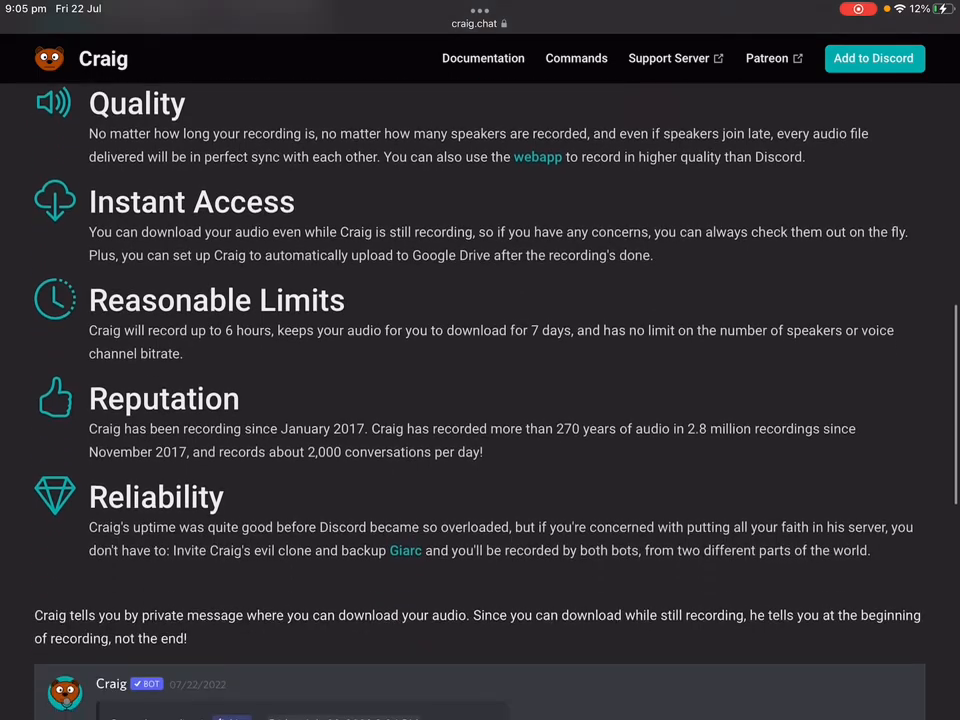
scroll(down, 3)
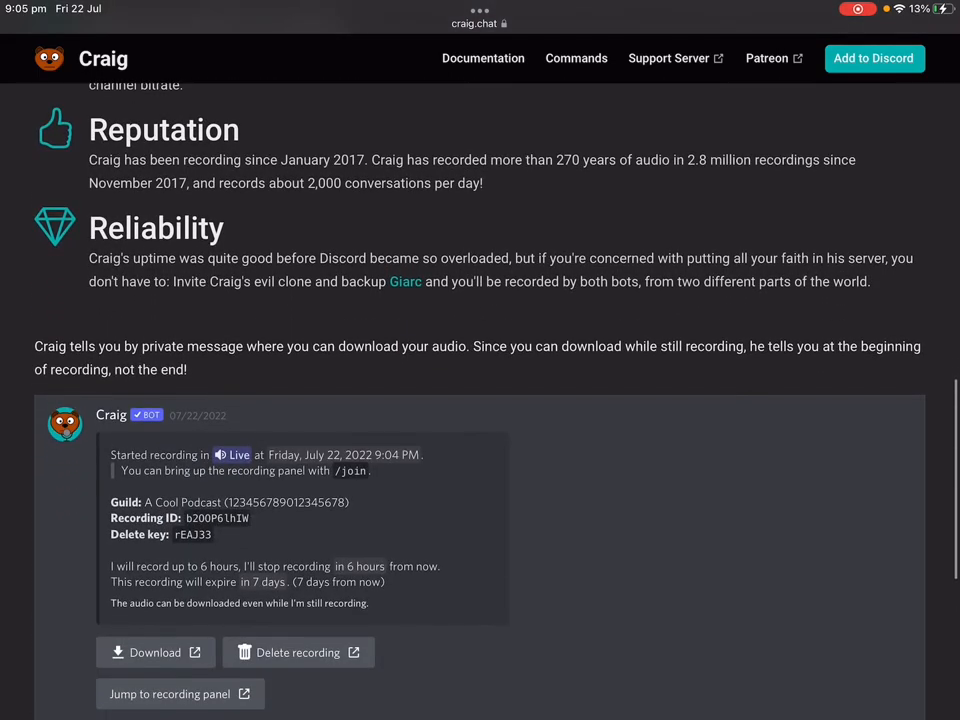
scroll(down, 3)
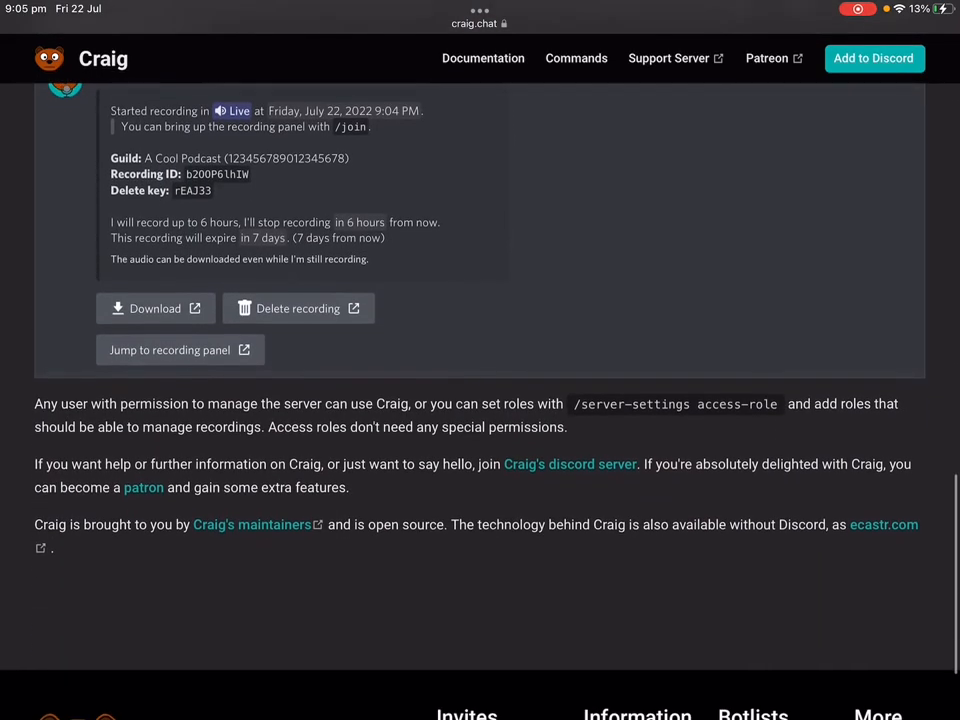
scroll(up, 3)
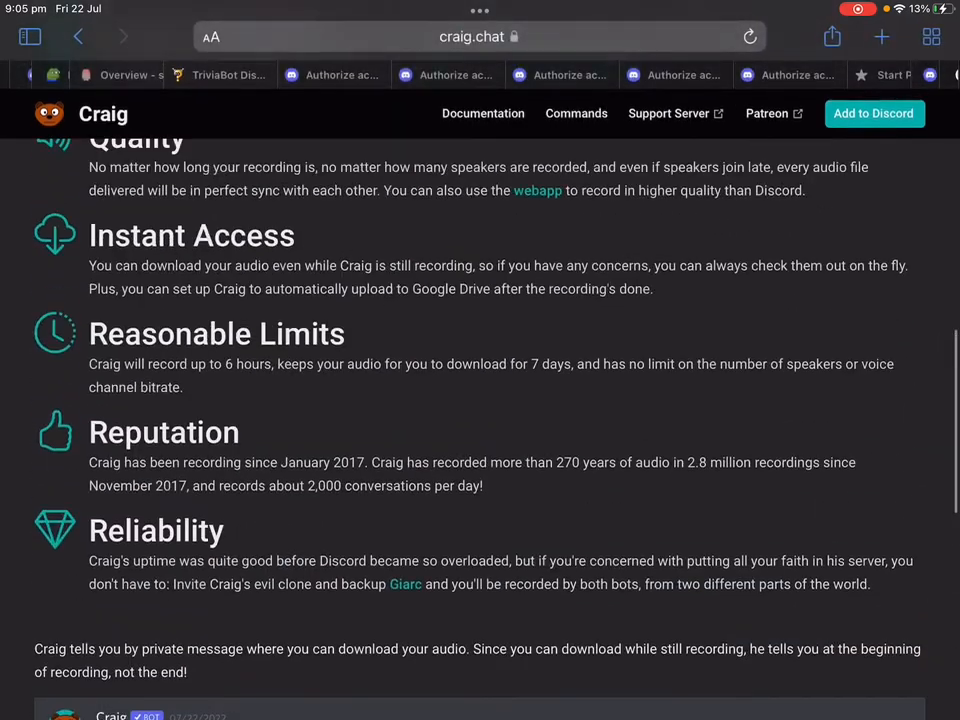
scroll(up, 3)
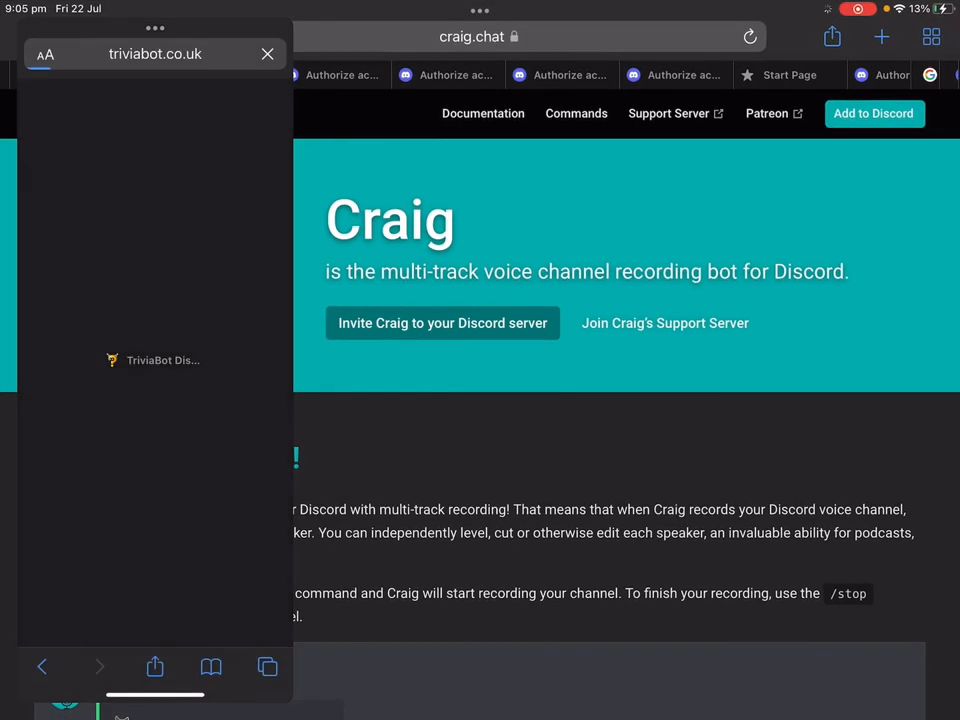
Dismiss the TriviaBot slide-over and leave Safari for the home screen
click(268, 54)
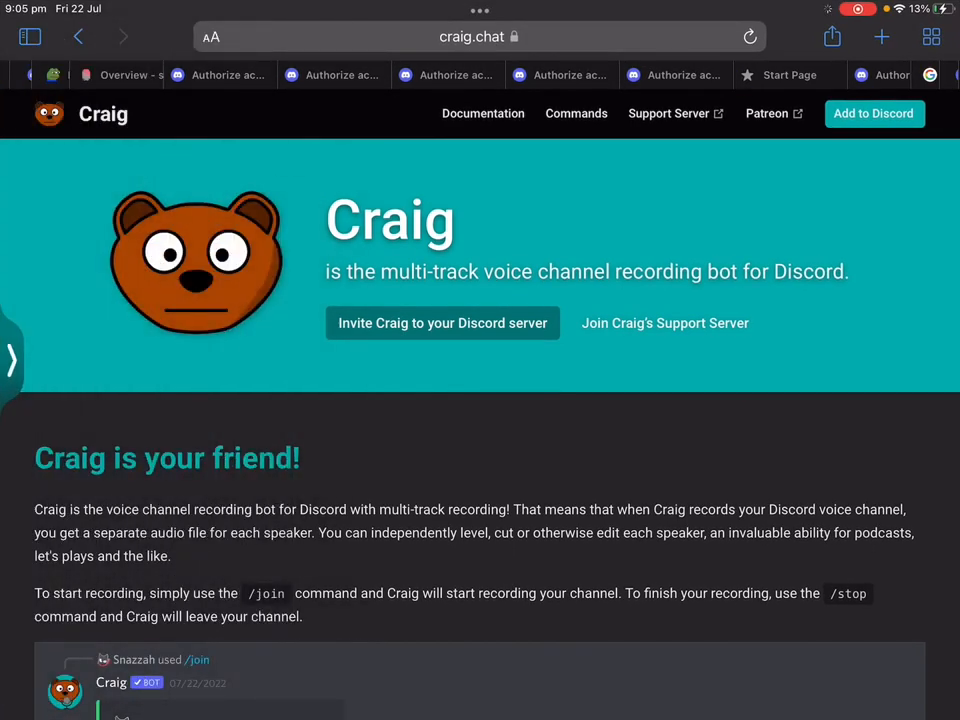
key(home)
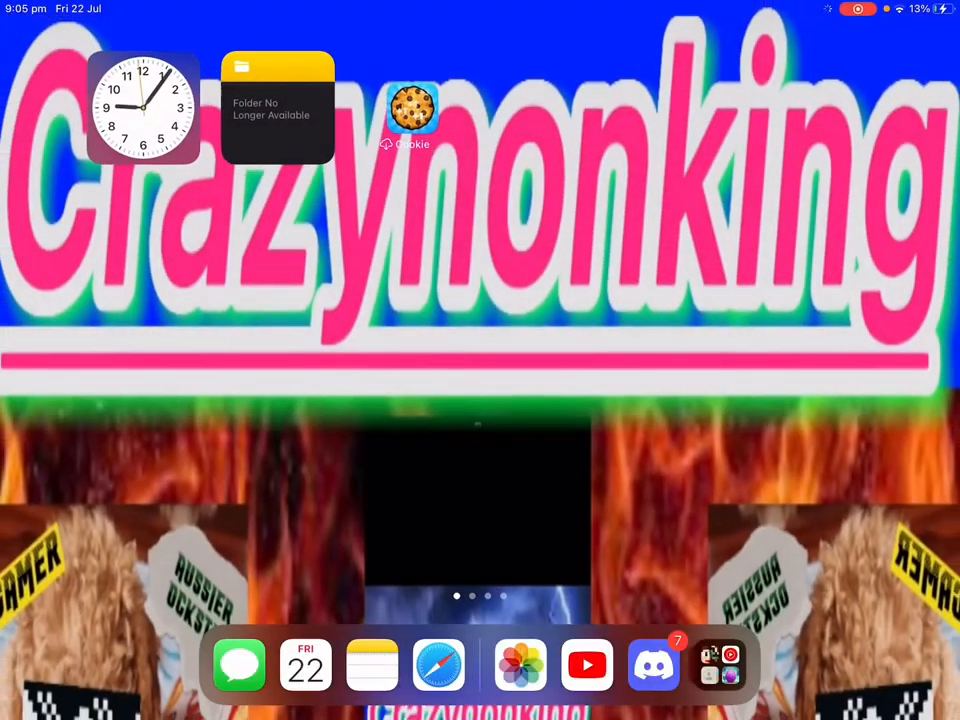
Reopen Discord on sheepgodly's #general and begin a slash command with a '#' channel mention
click(652, 664)
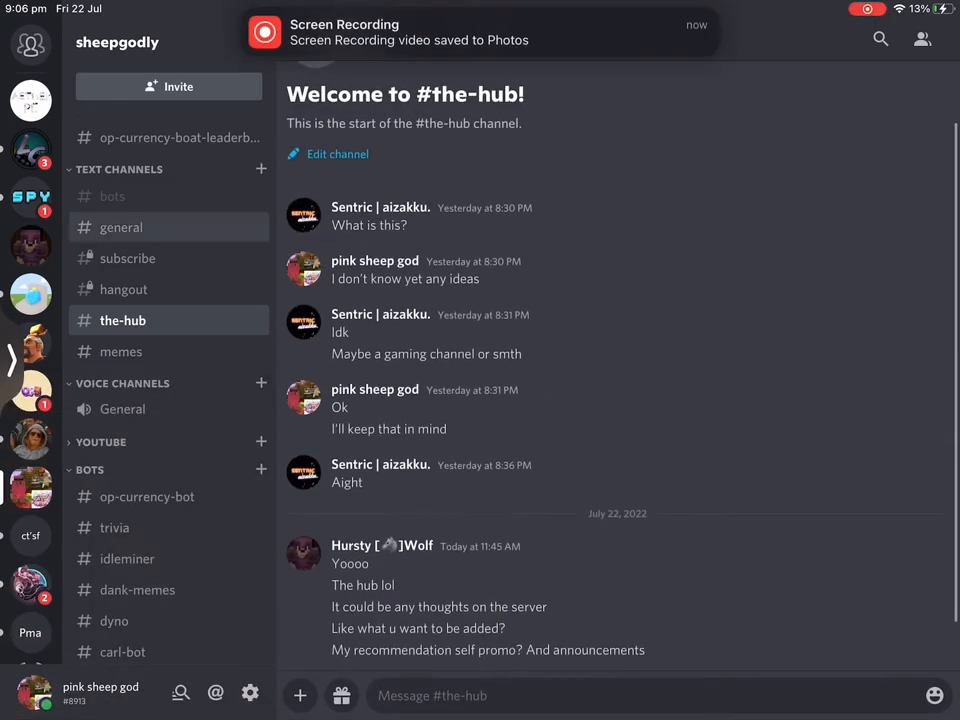
click(120, 228)
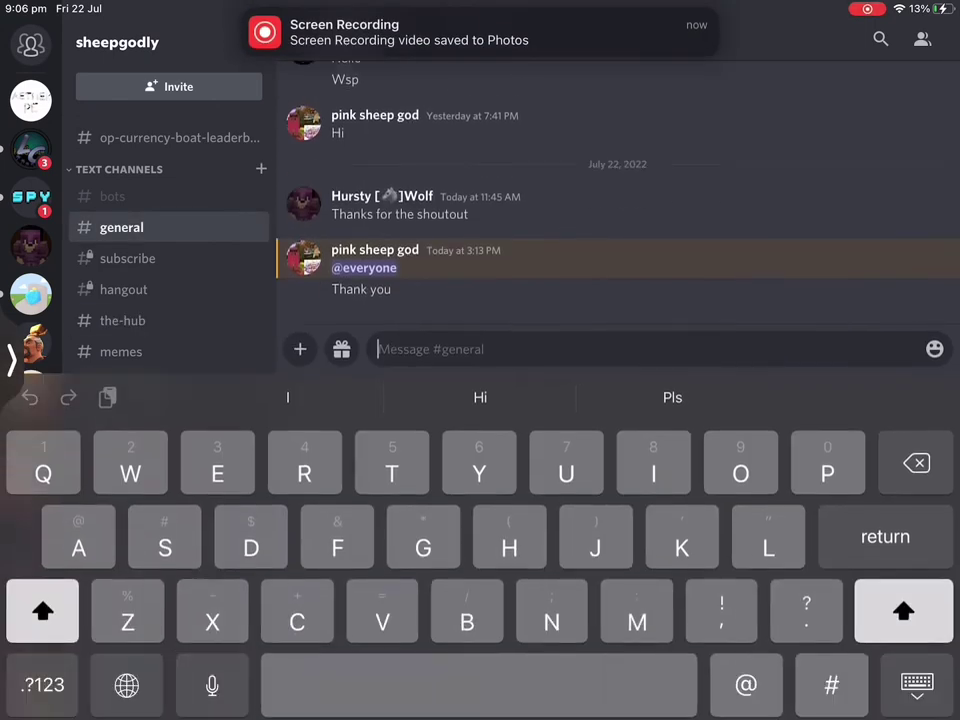
text(/)
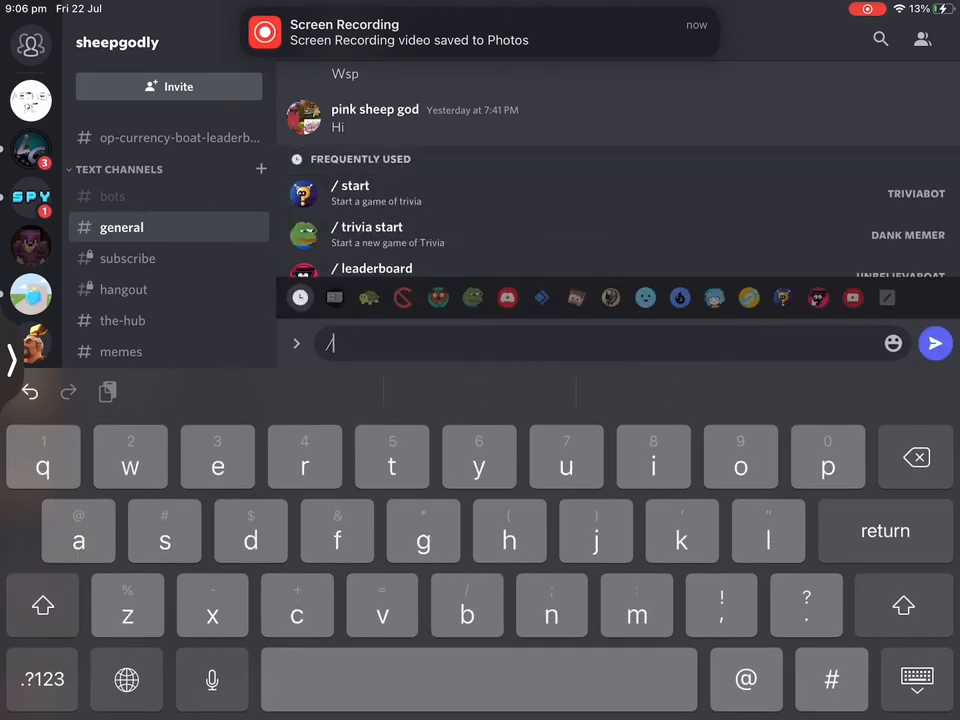
text(#)
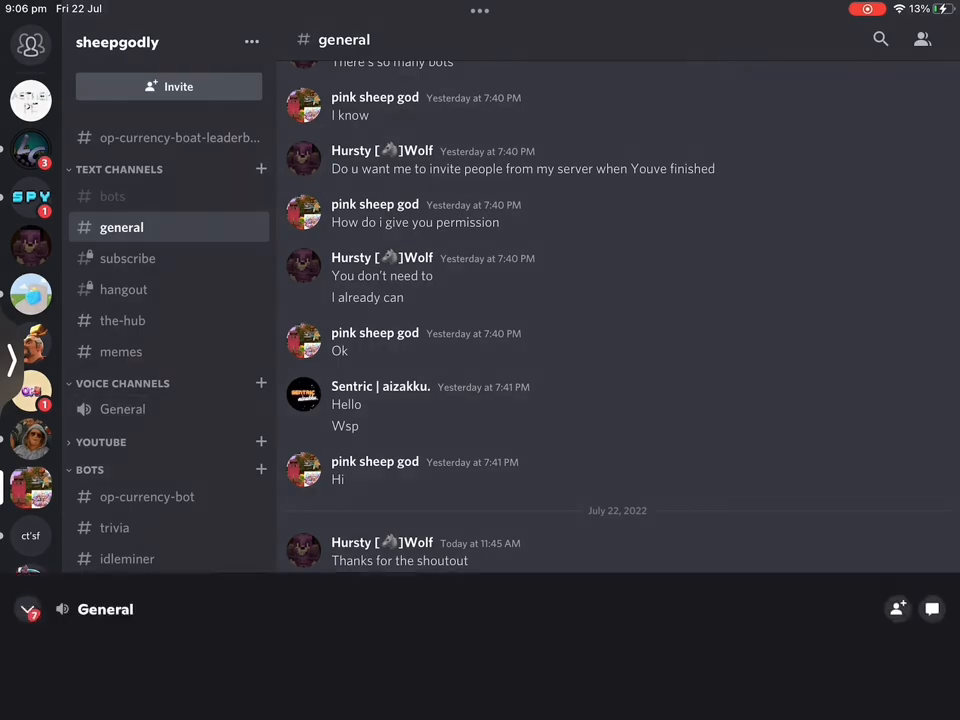
Join the General voice channel and send Craig's /join channel:#General command
click(122, 408)
text(/)
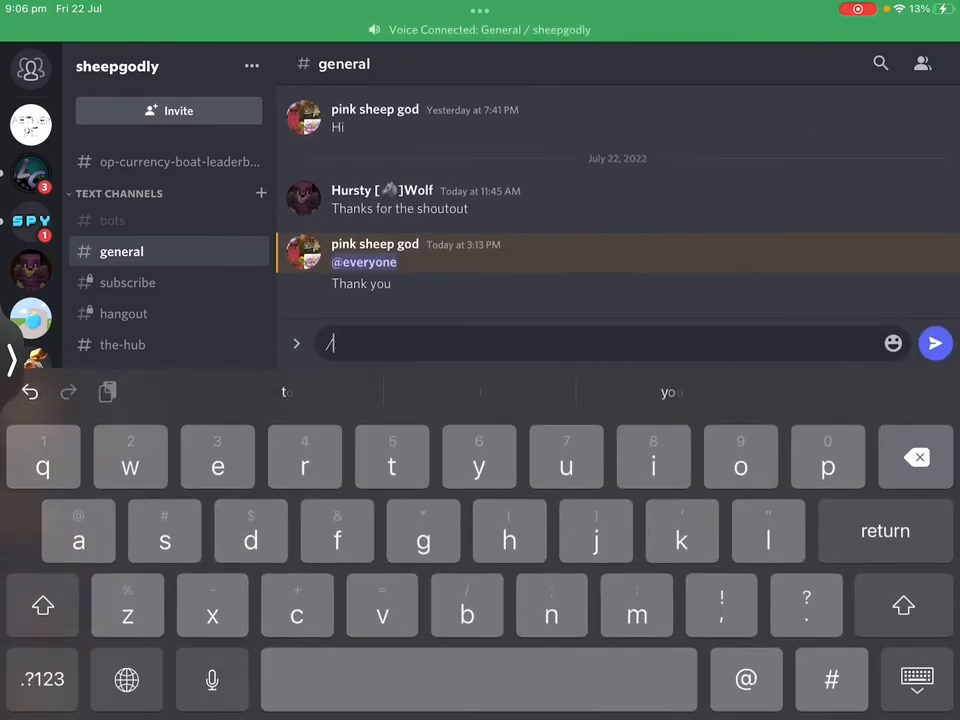
text(join channel:#General)
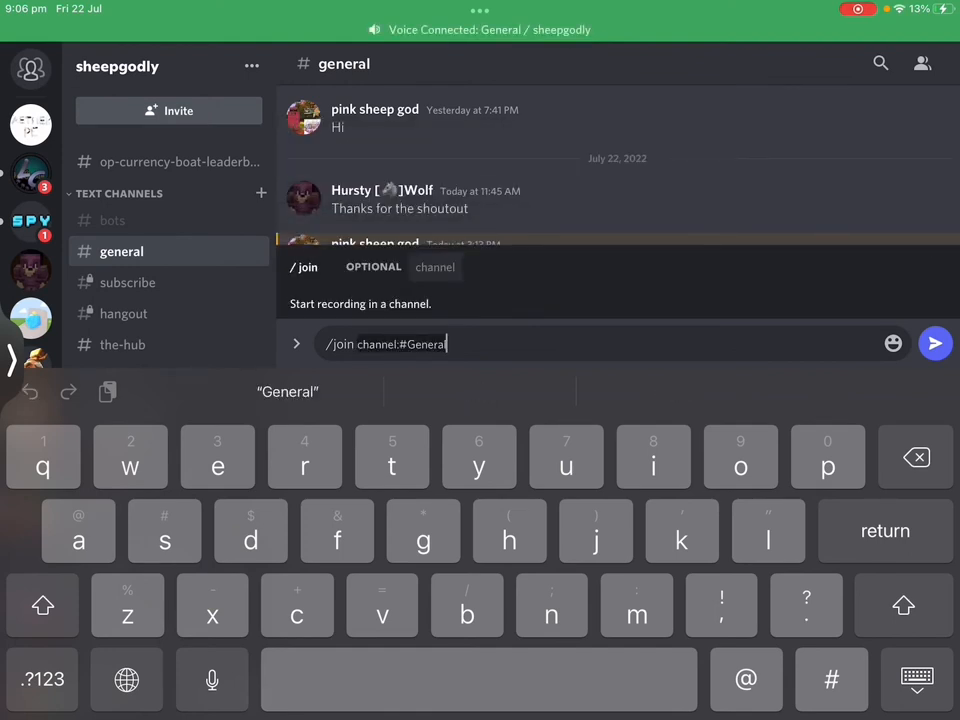
click(934, 344)
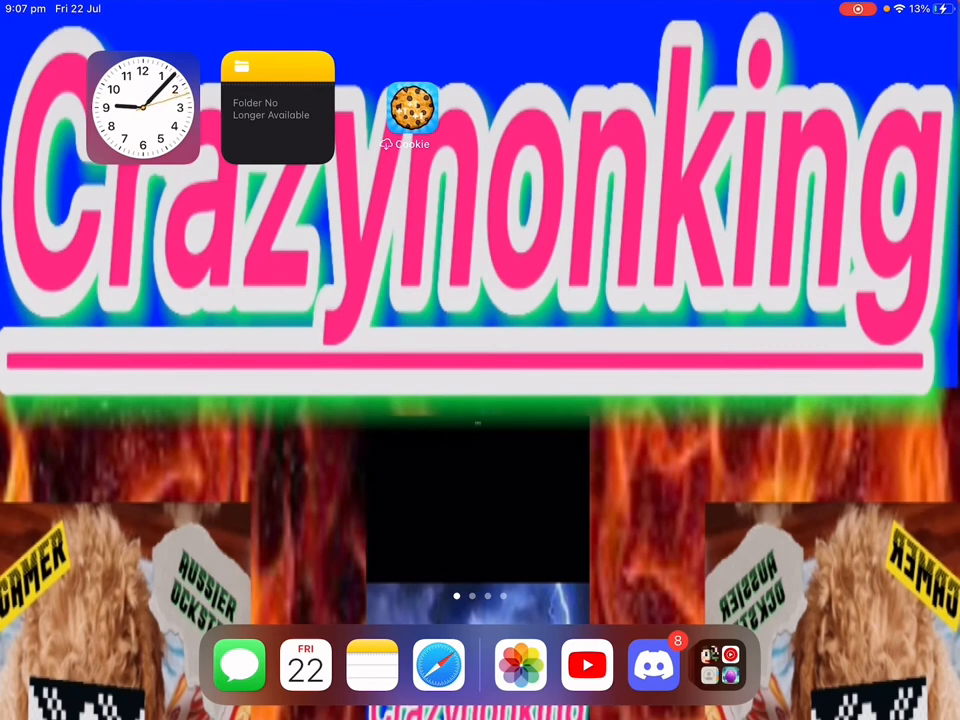
Reopen Discord and send Craig's /stop command in #general to end the recording
click(652, 664)
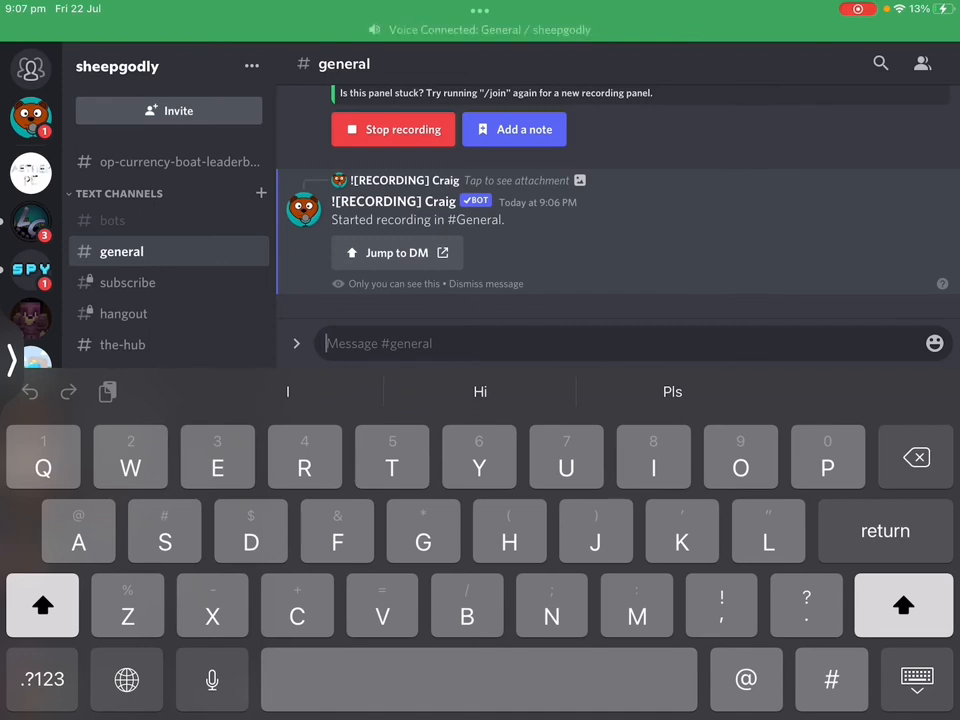
text(/)
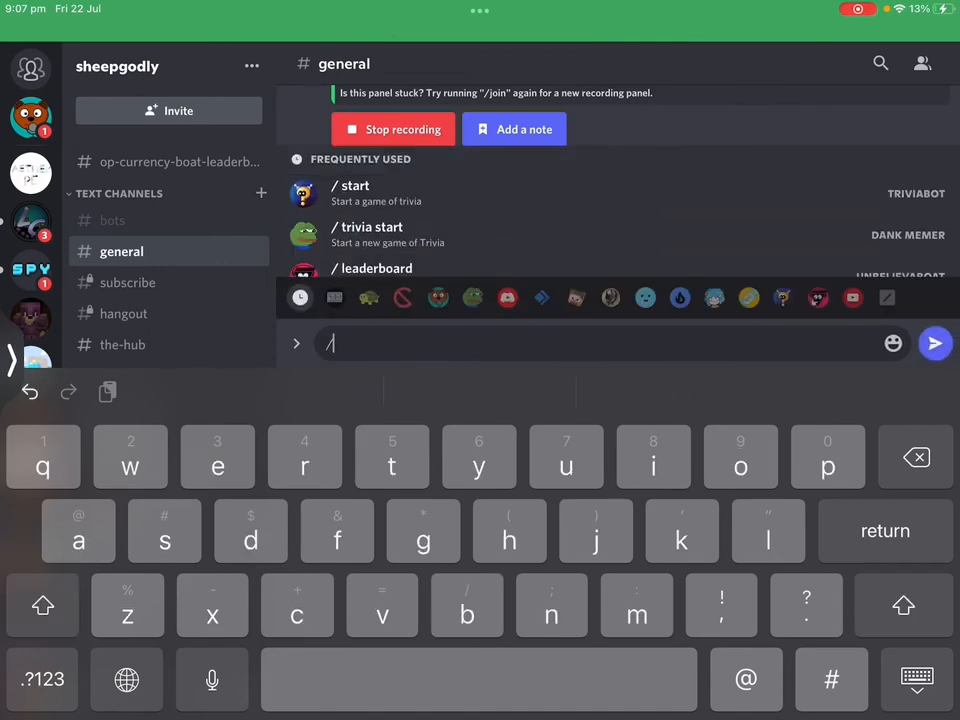
text(stop)
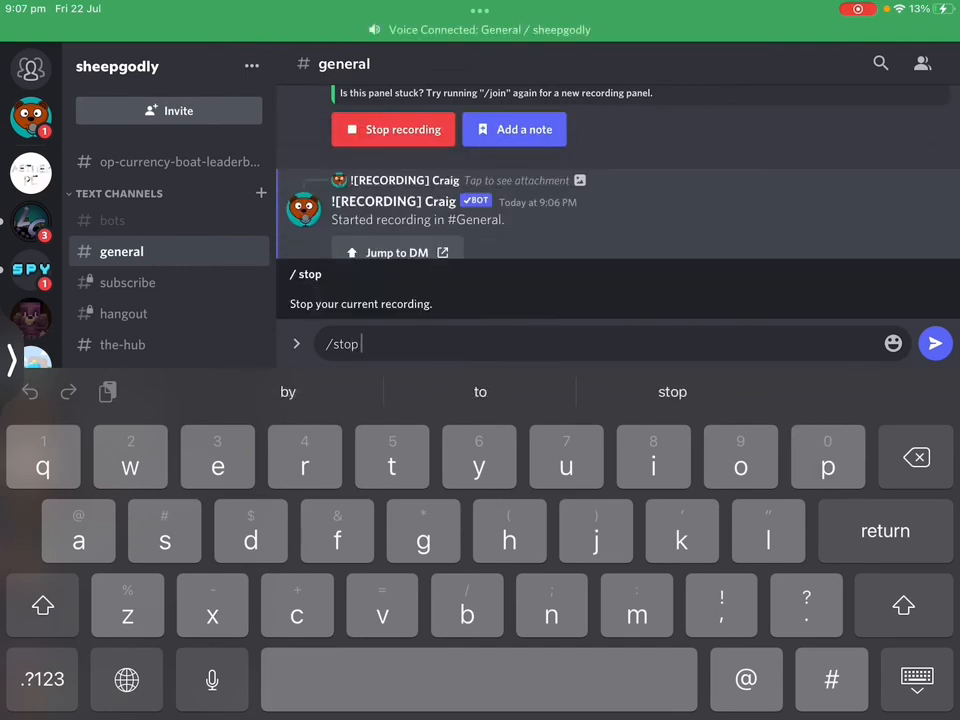
click(936, 344)
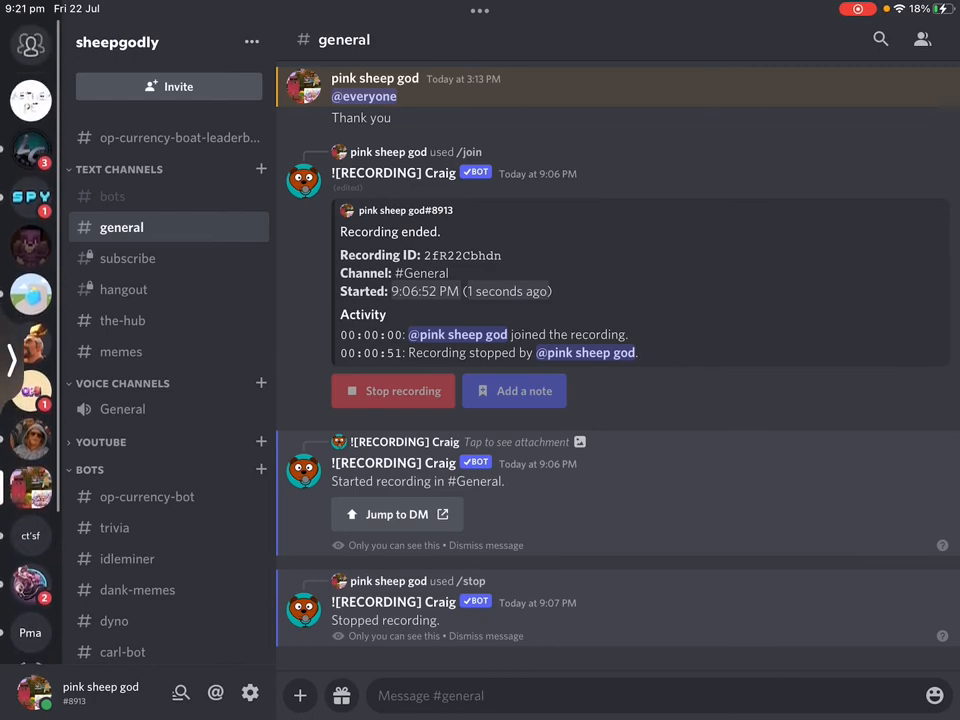
From the Craig DM, reach the July 22 sheepgodly recording's download page in the browser
click(396, 514)
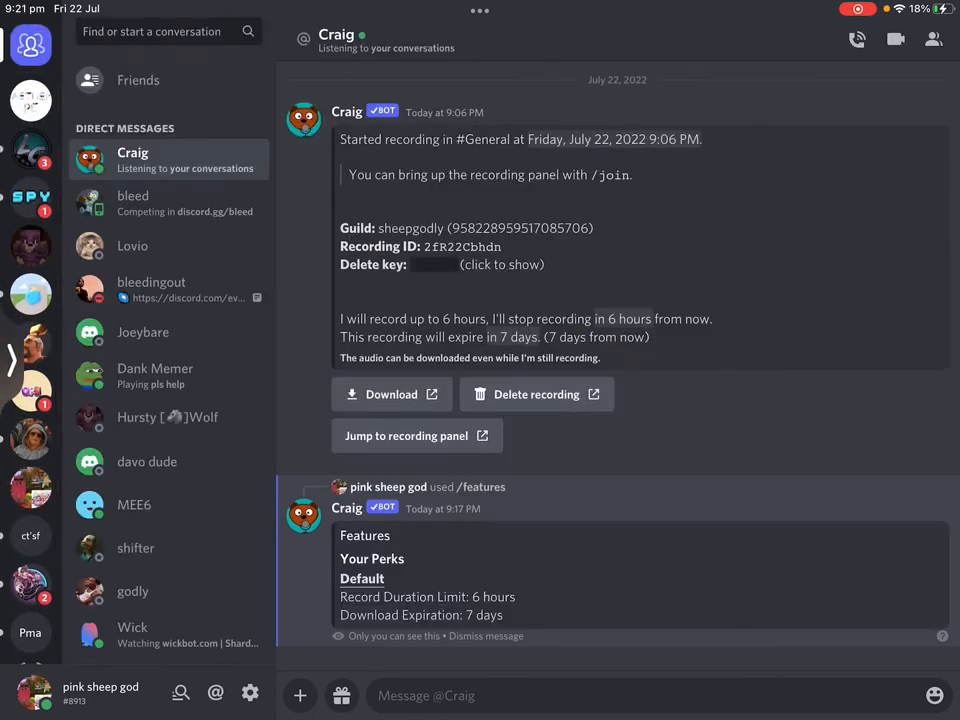
scroll(up, 3)
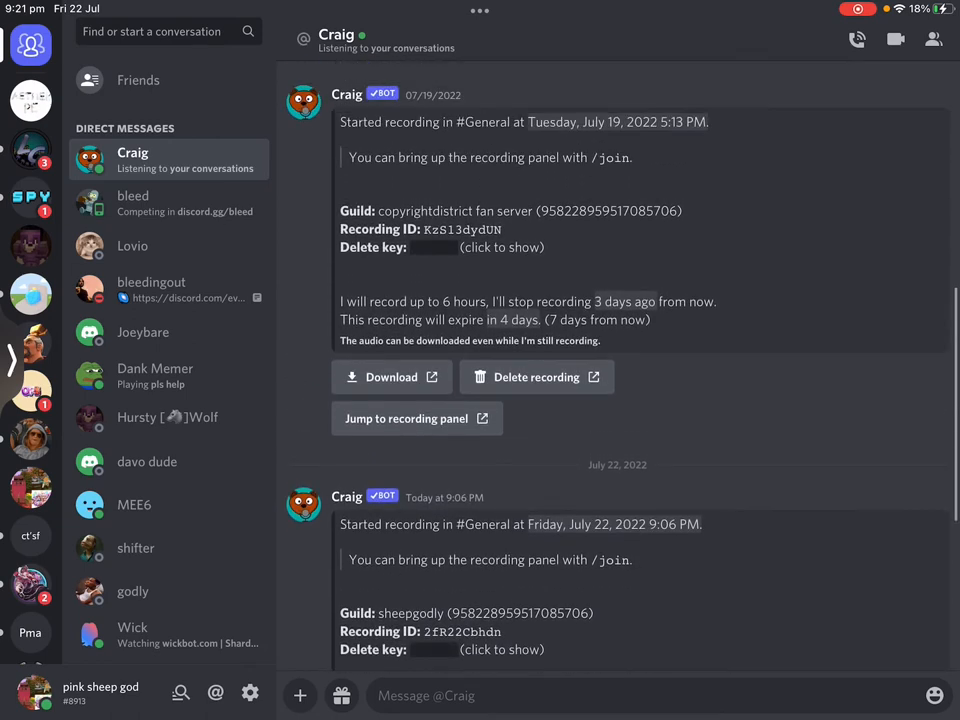
scroll(down, 3)
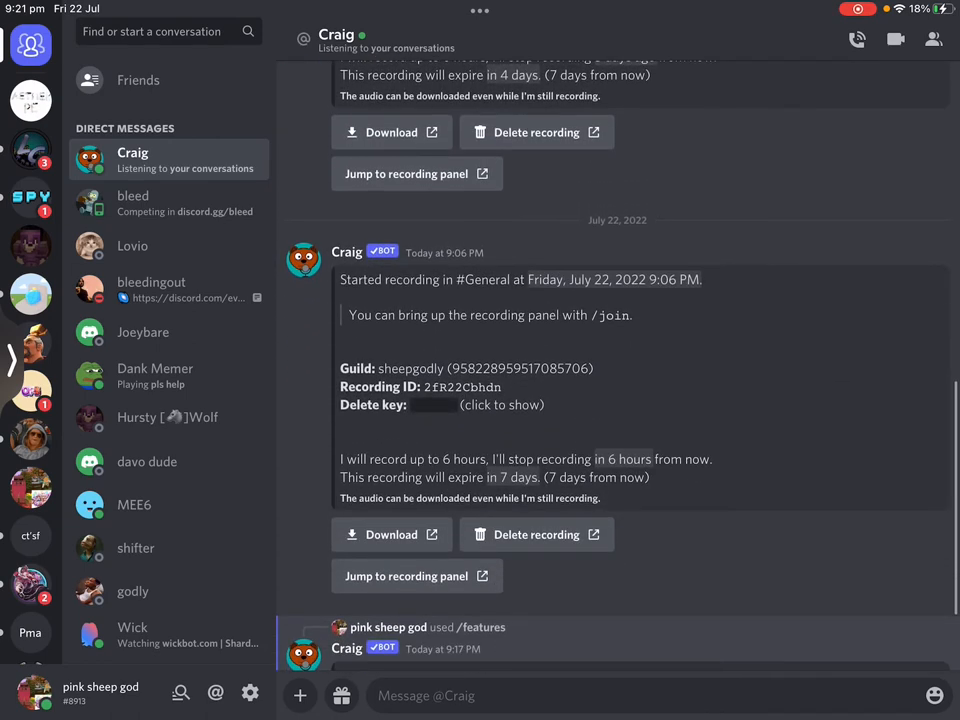
click(406, 576)
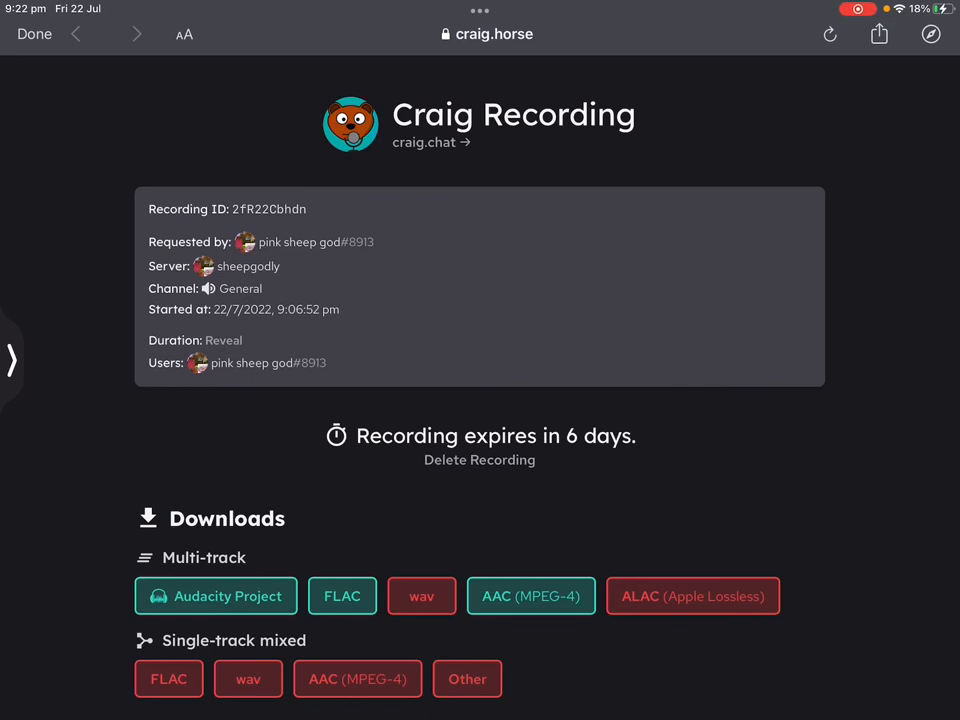
Download the single-track mixed AAC (MPEG-4) file, accepting the red-button warning
click(356, 678)
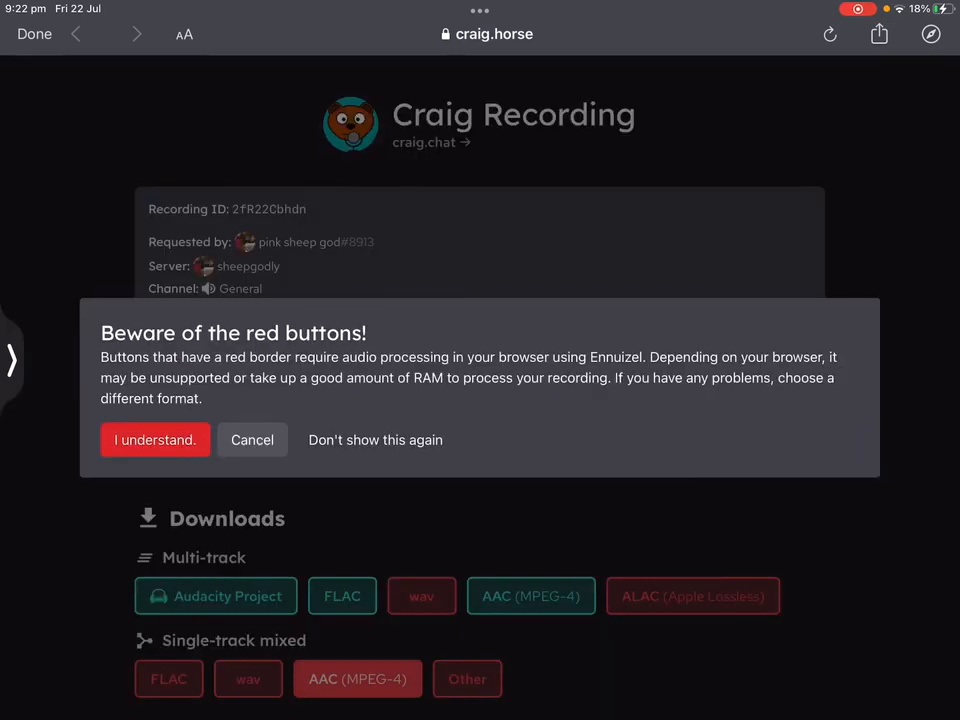
click(154, 440)
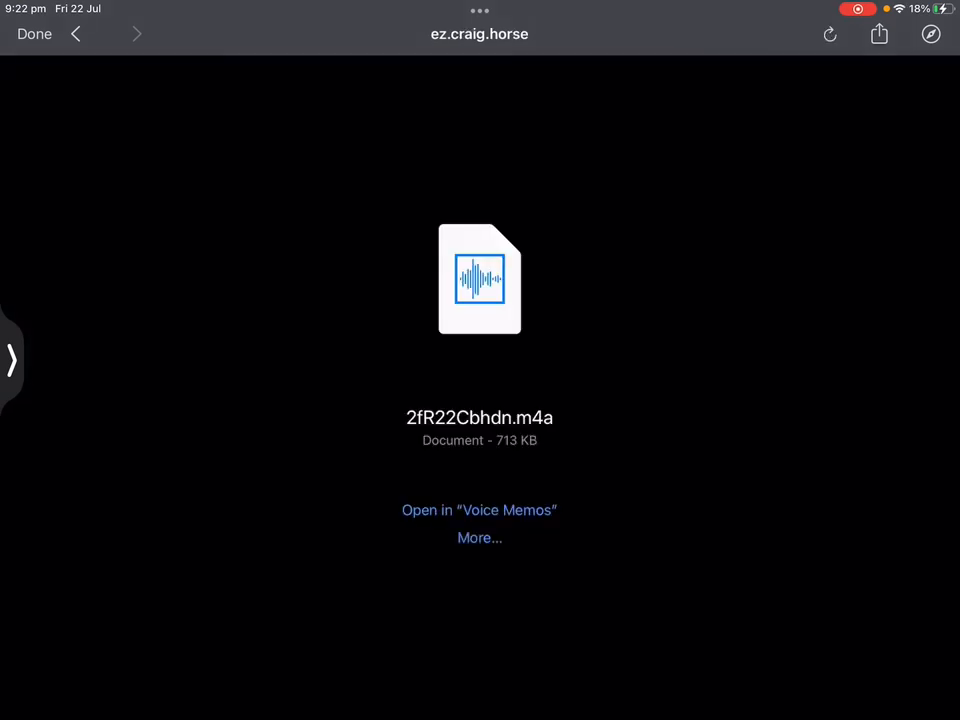
Import the download into Voice Memos, delete the old KzS13dydUN-1 memo, and go home
click(480, 510)
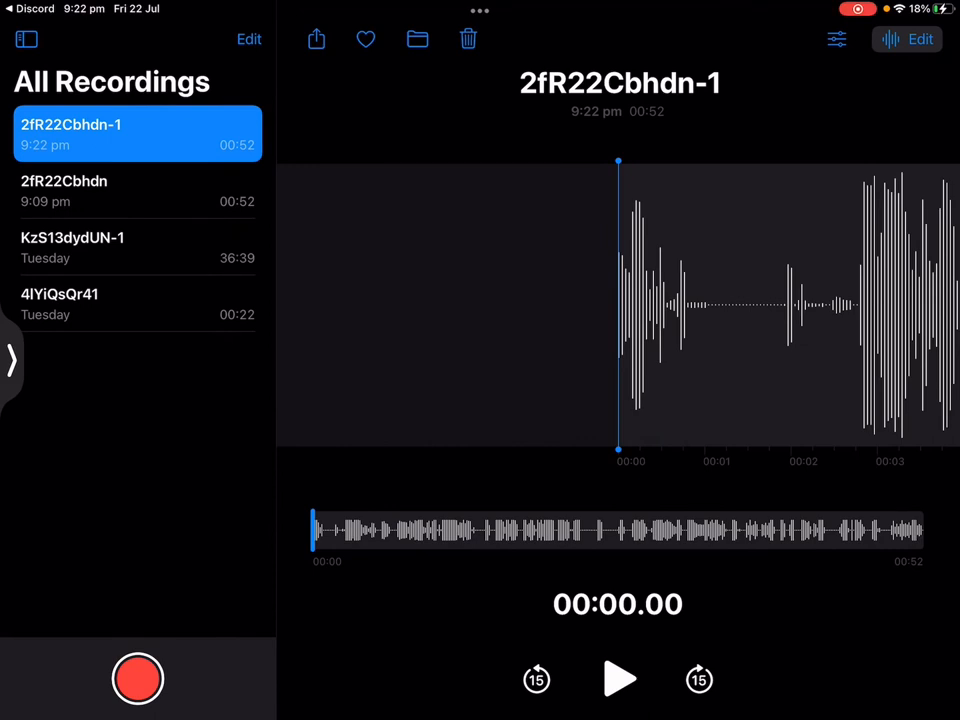
click(138, 248)
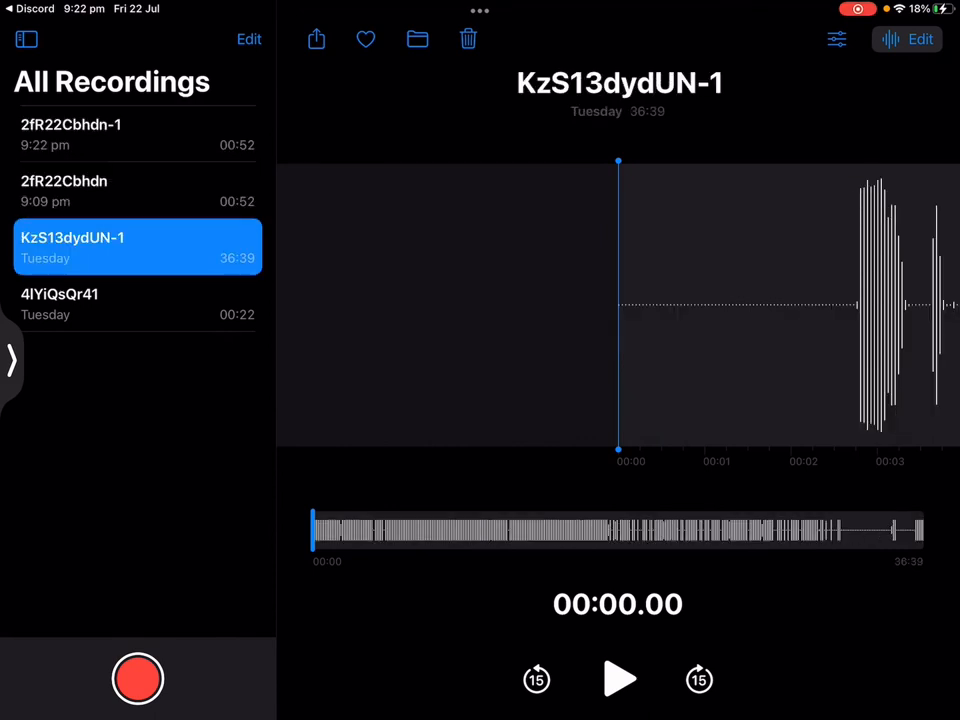
click(468, 40)
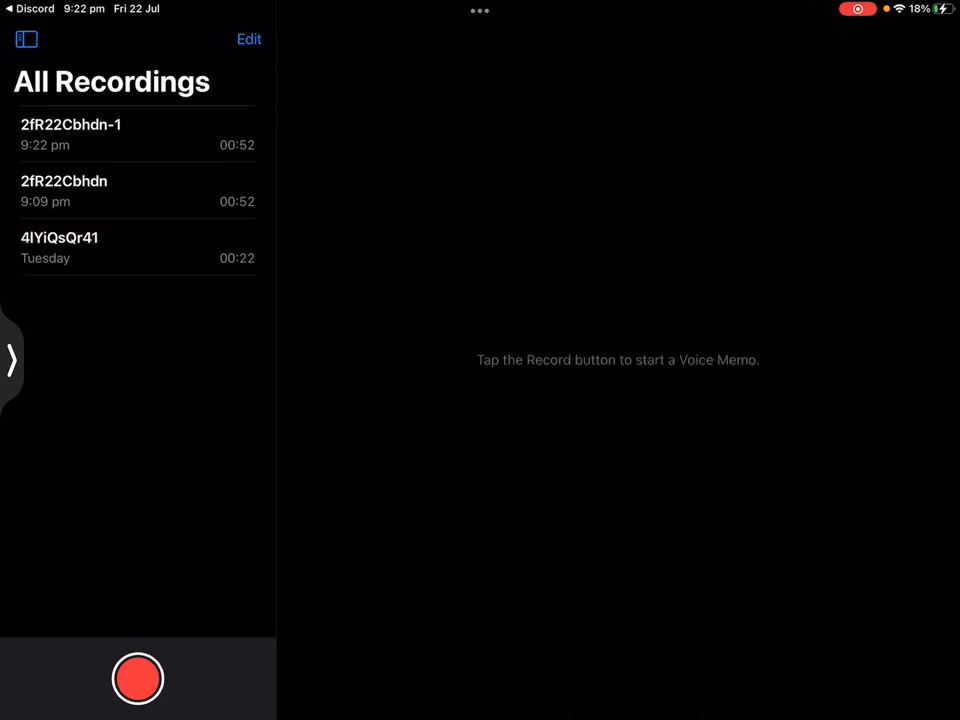
click(136, 134)
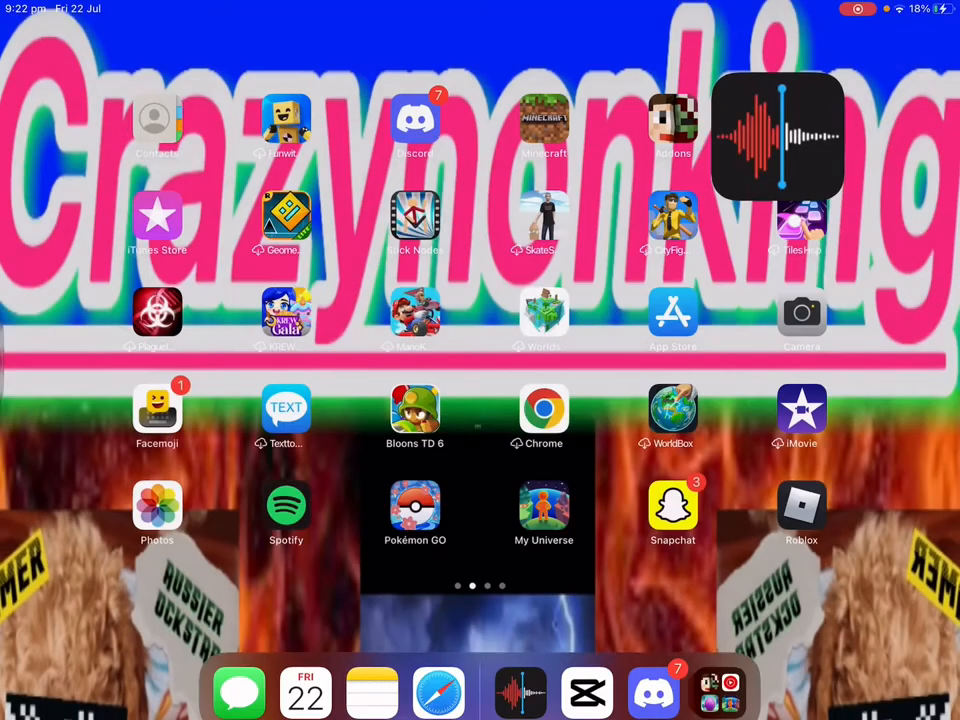
Briefly visit CapCut's new-project picker and the latest project, then return to Voice Memos
click(588, 690)
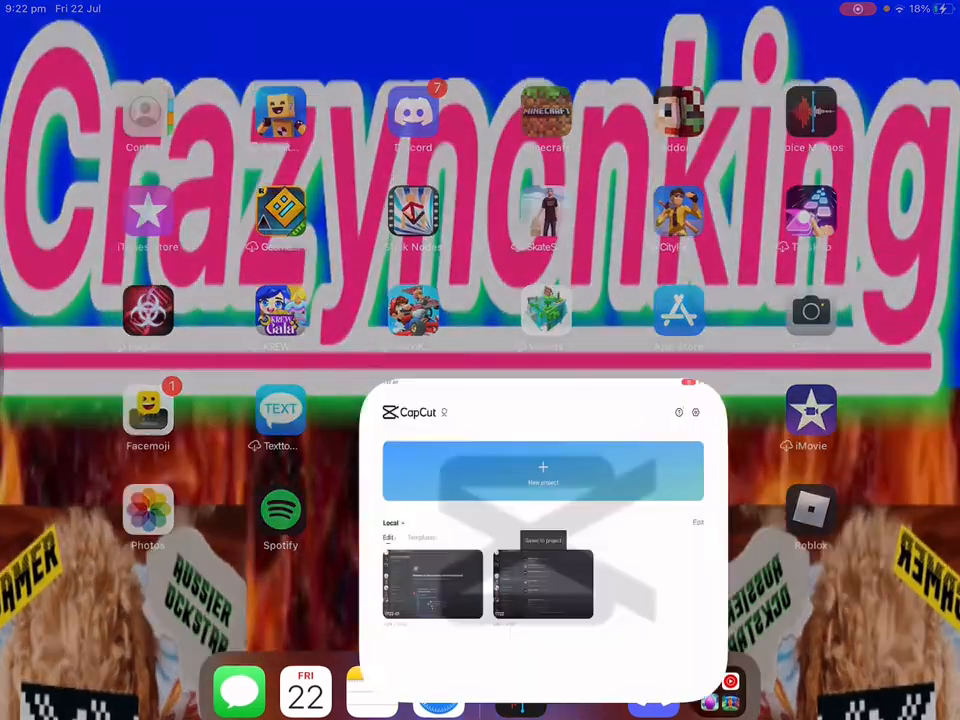
click(544, 472)
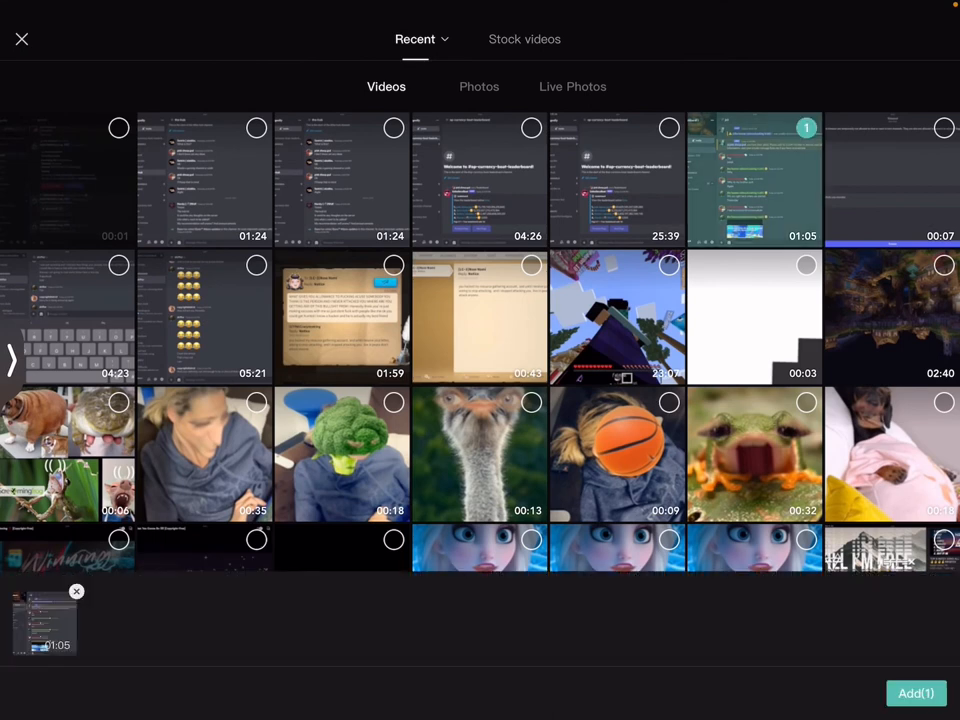
click(22, 40)
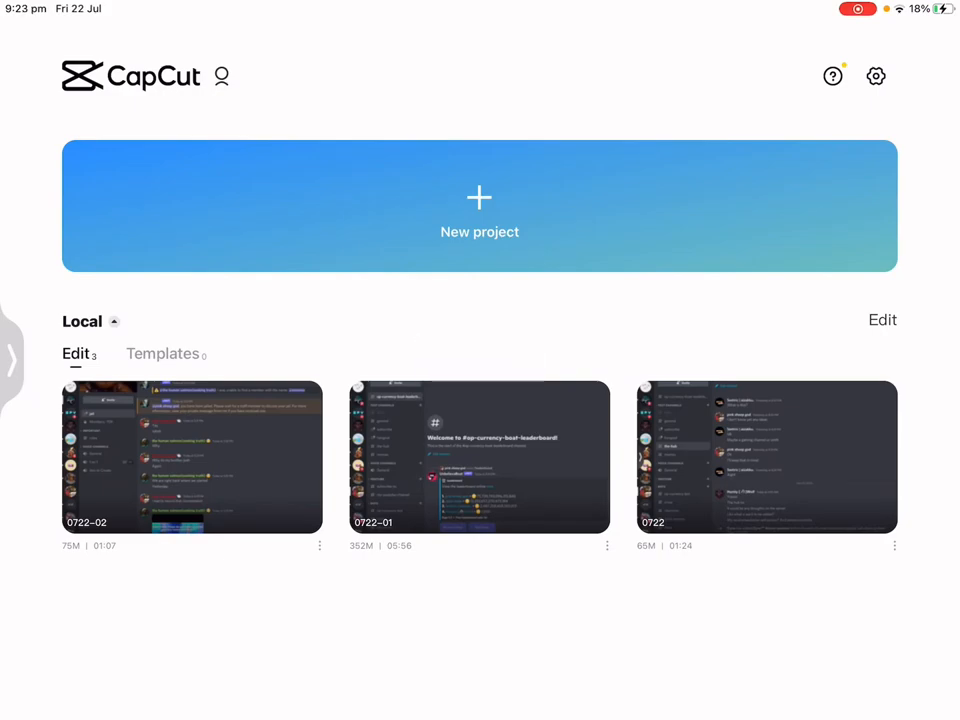
click(192, 456)
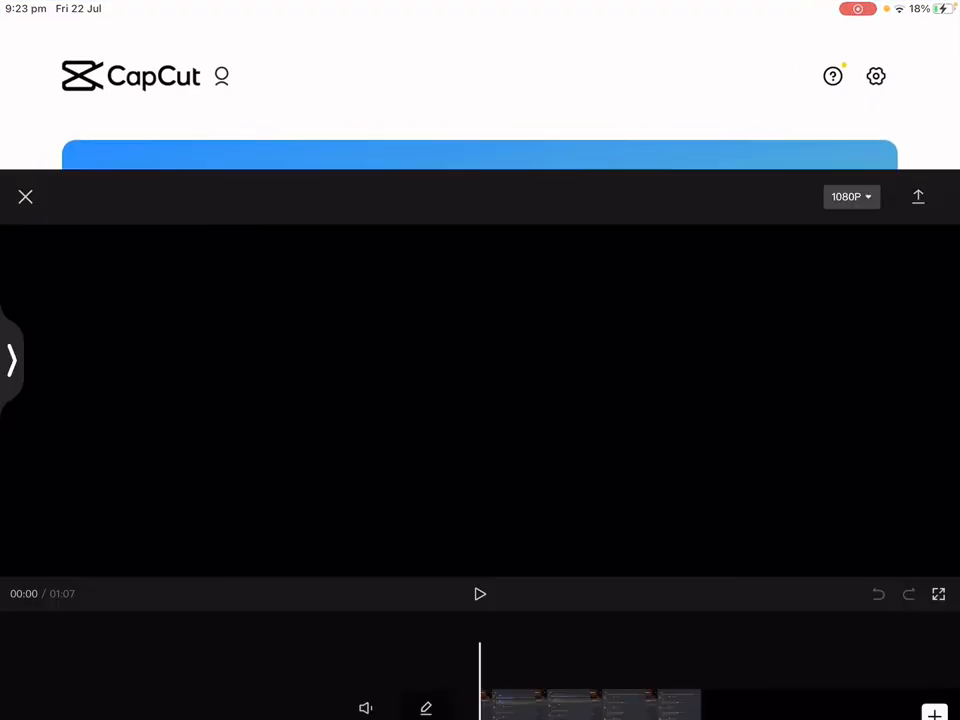
click(24, 196)
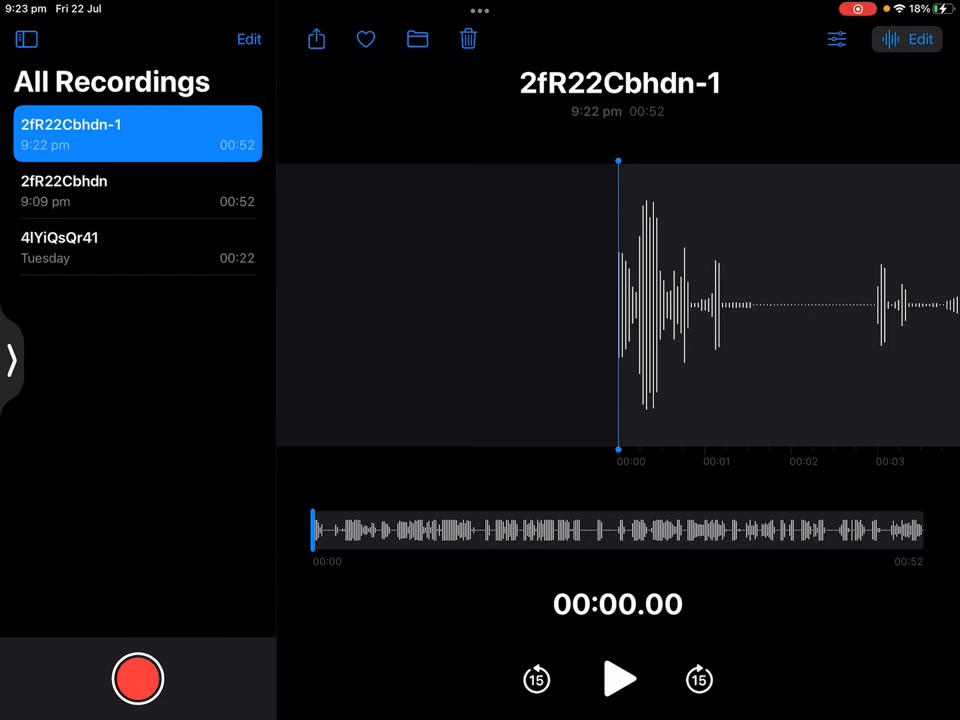
Share 2fR22Cbhdn-1 from Voice Memos to CapCut as an audio track under the video
click(316, 40)
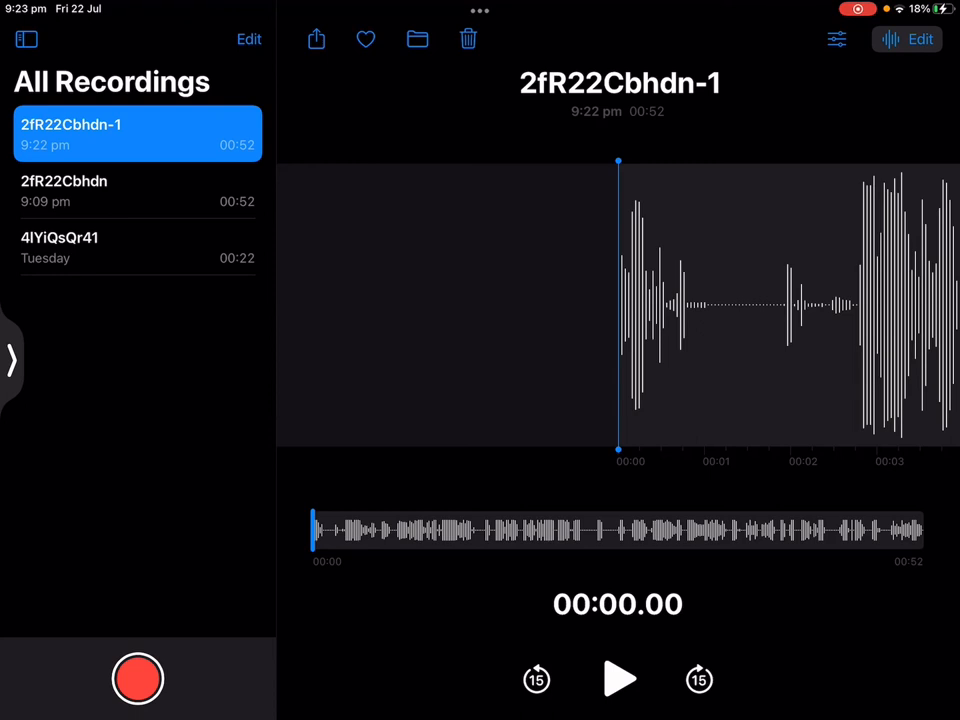
click(316, 40)
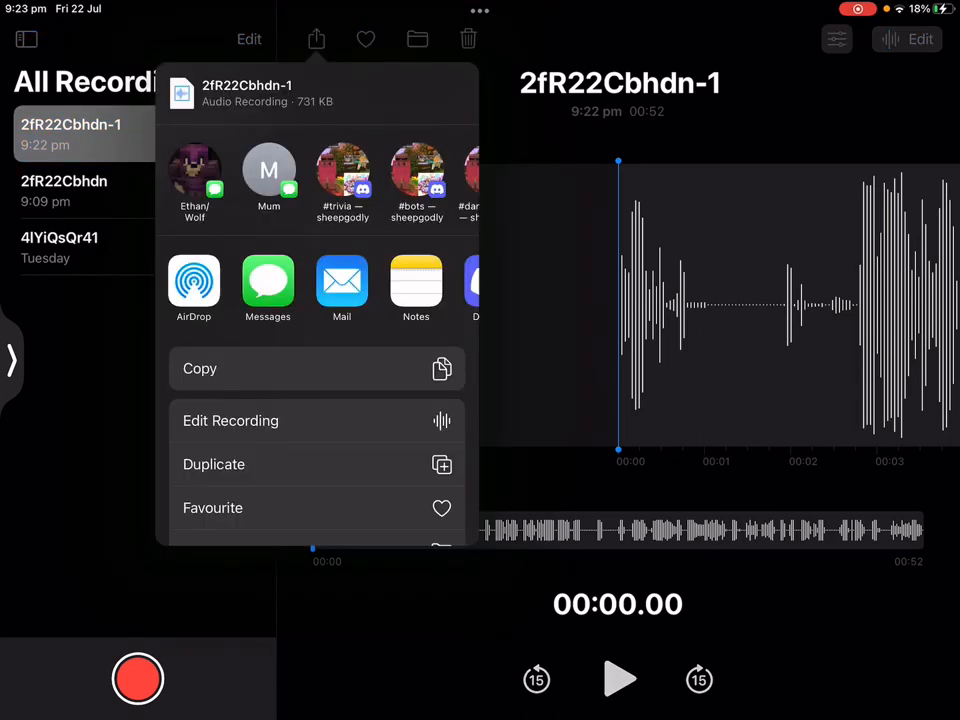
scroll(left, 3)
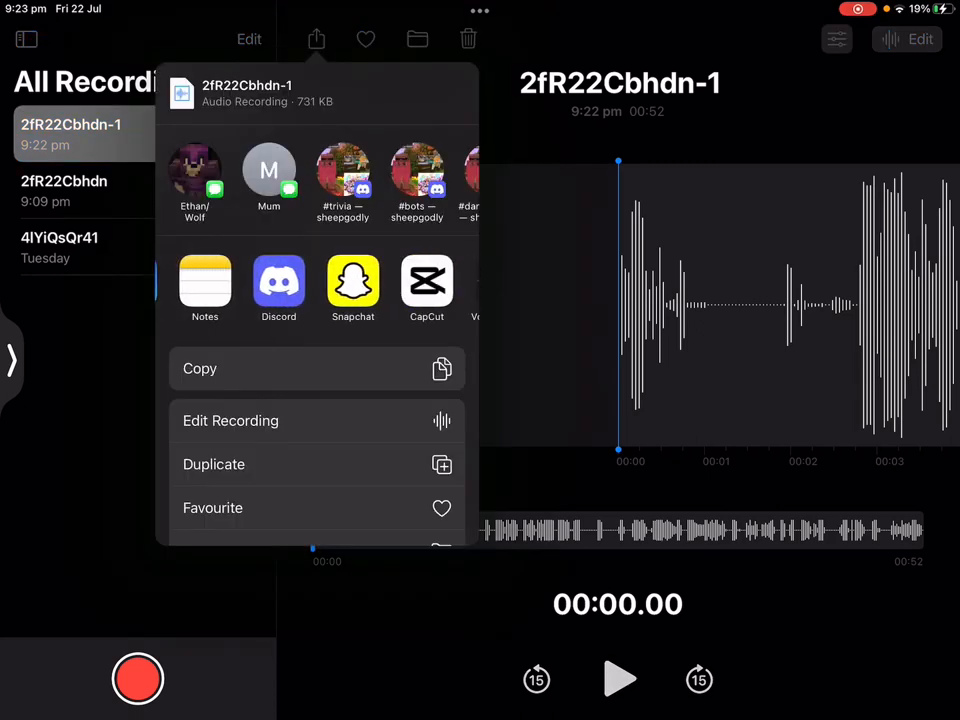
scroll(left, 3)
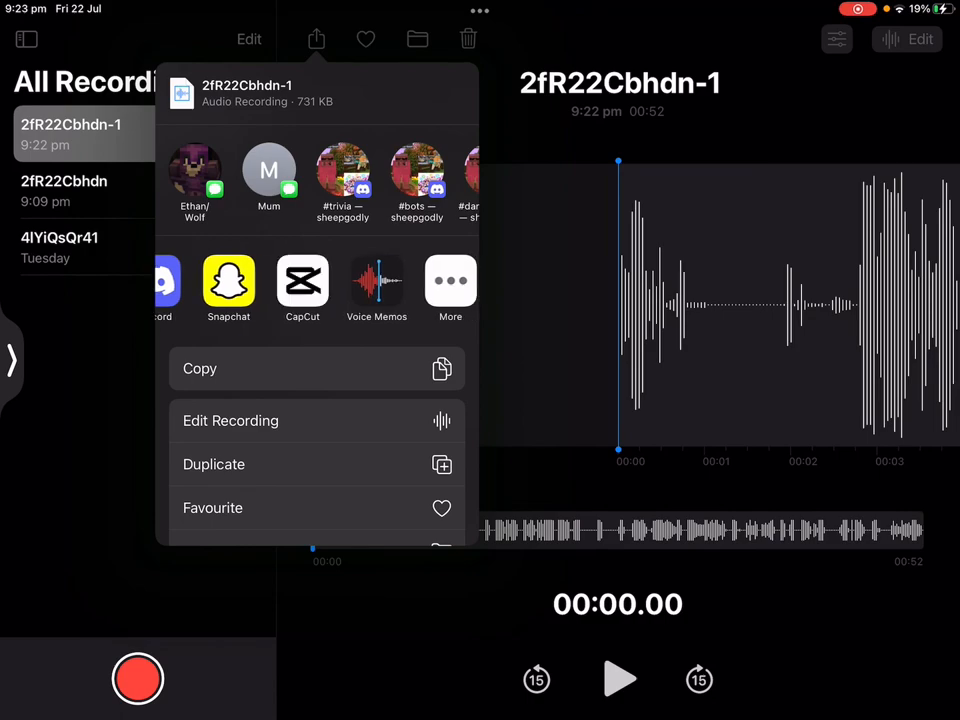
click(302, 284)
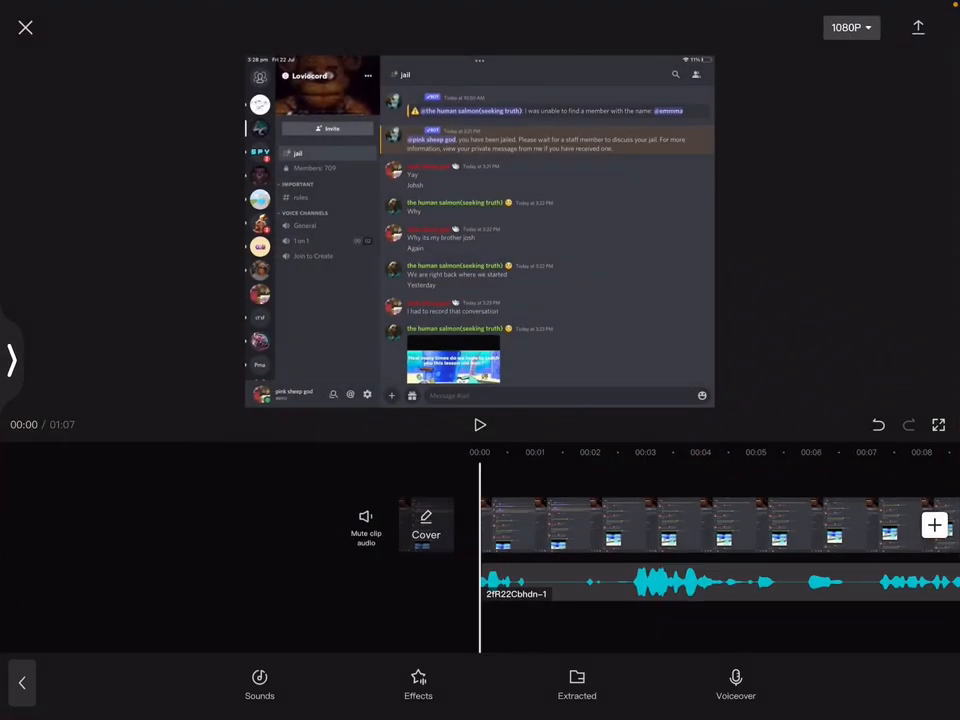
click(24, 28)
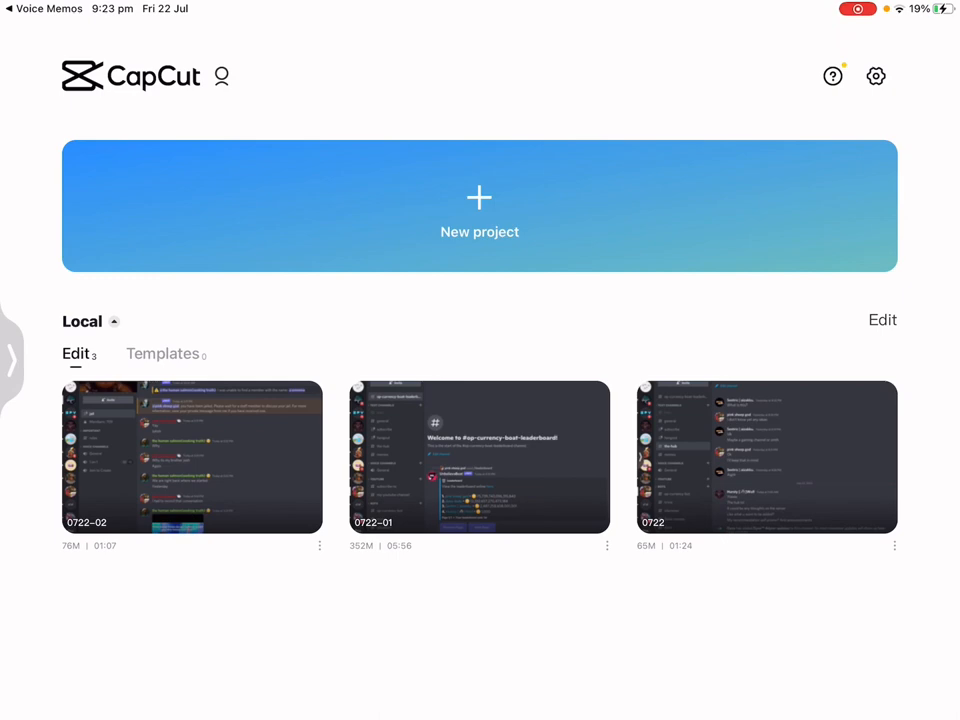
click(192, 456)
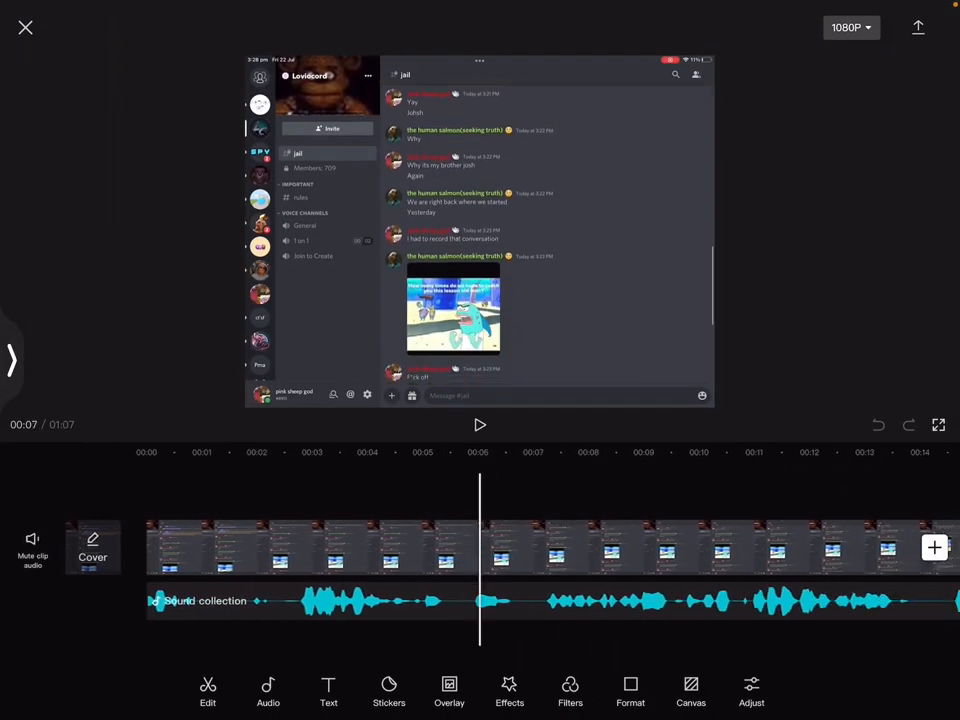